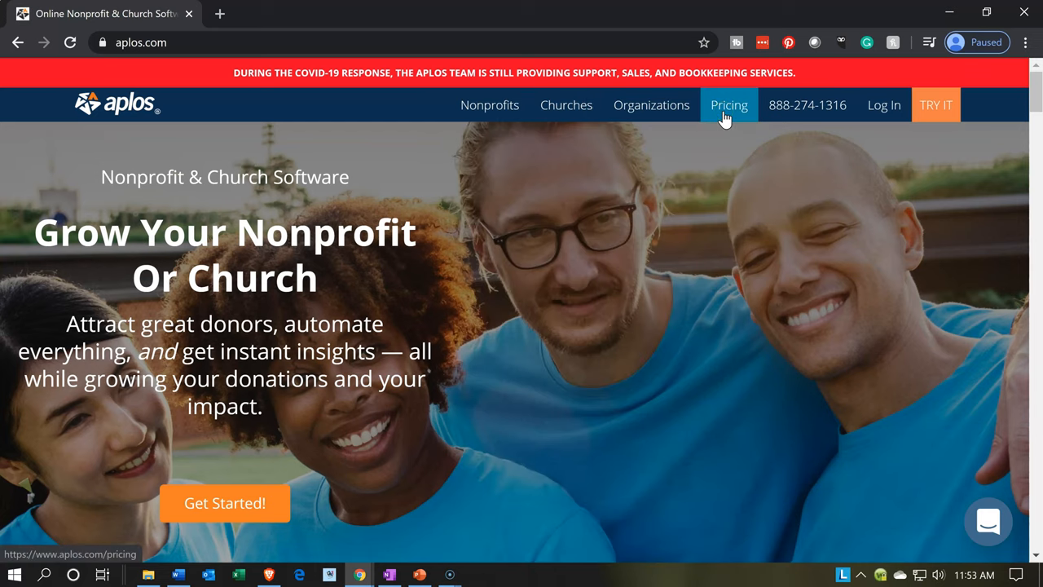
Go to Aplos Pricing and scroll to the Aplos Suite card at $29.50 per month.
click(727, 104)
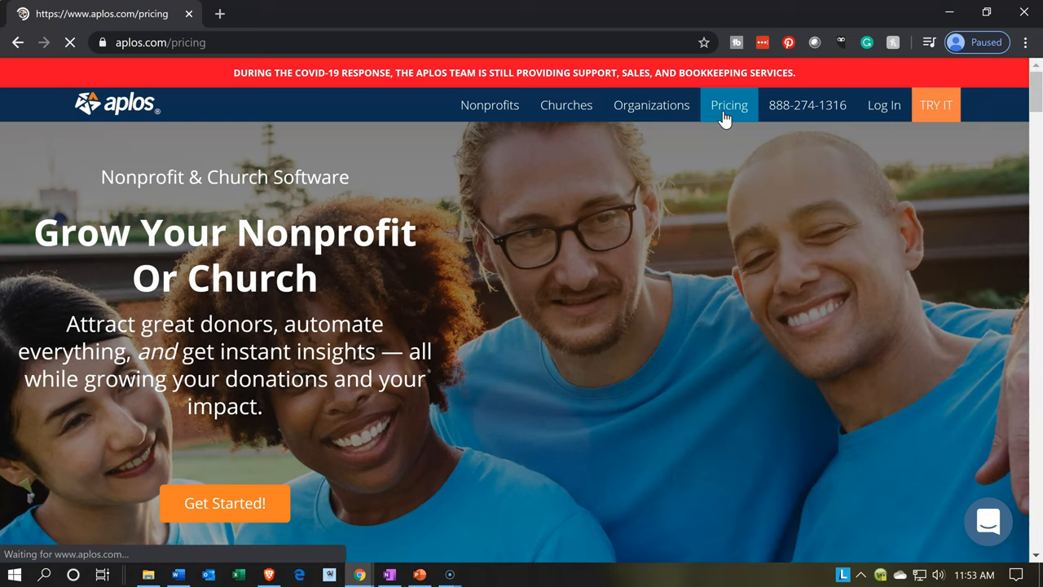
click(729, 104)
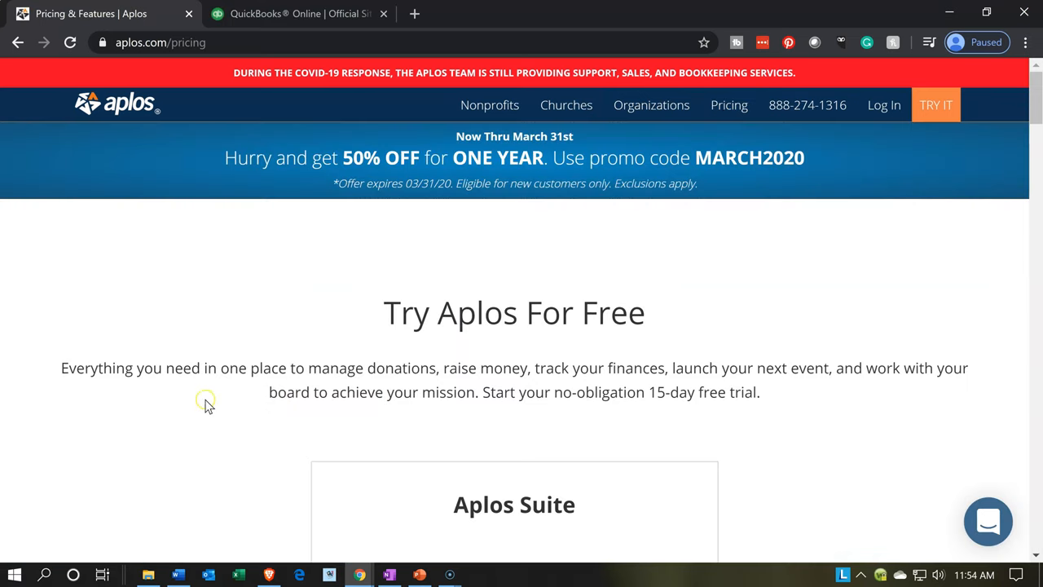
scroll(down, 3)
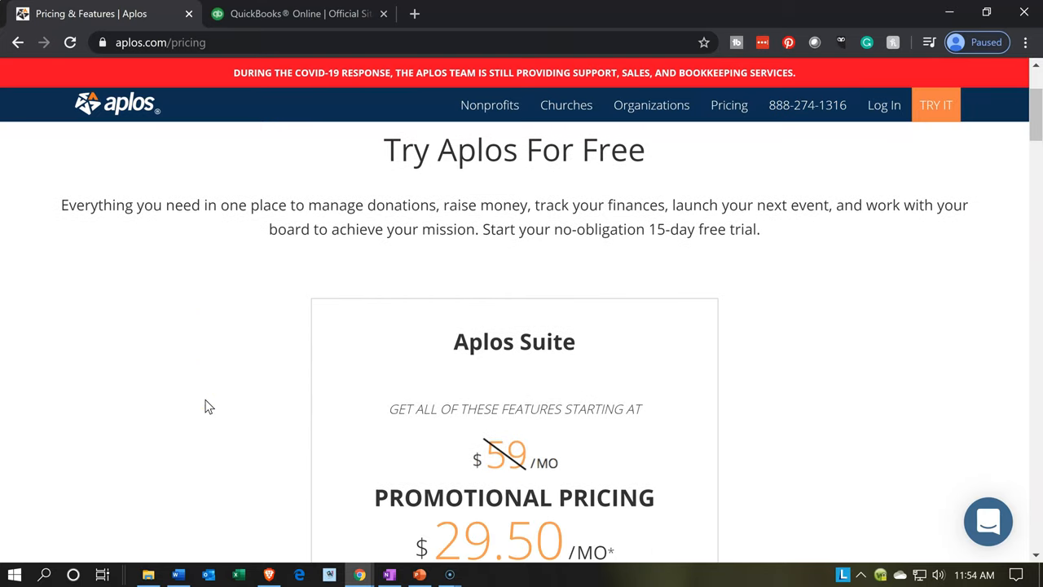
scroll(down, 3)
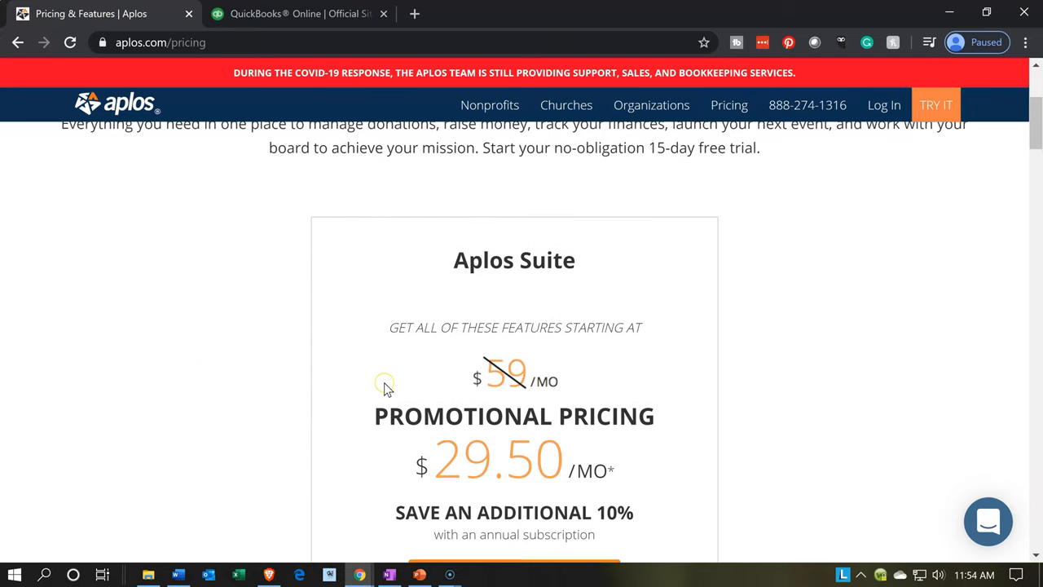
scroll(down, 3)
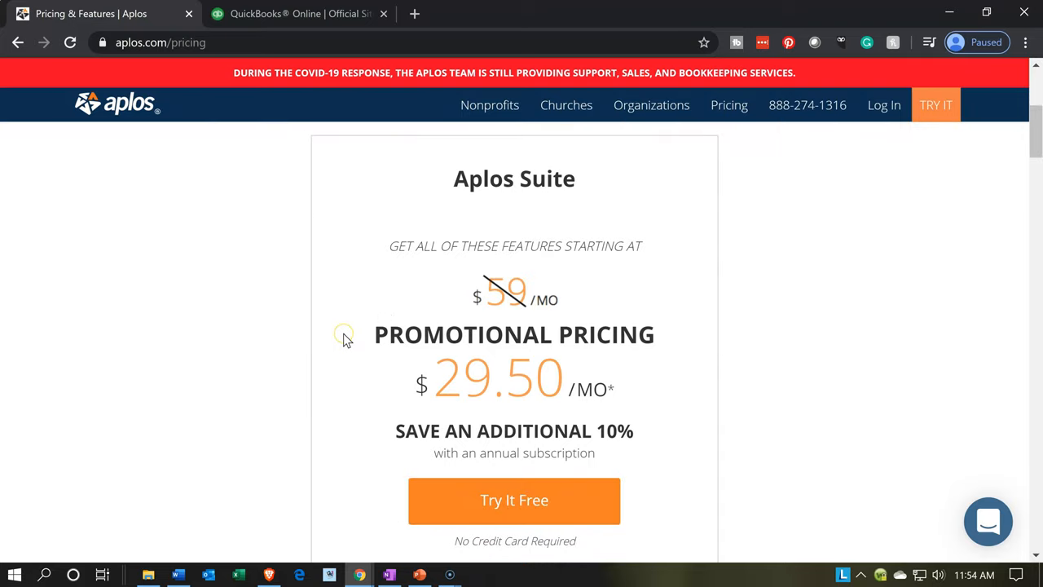
mouse_move(342, 334)
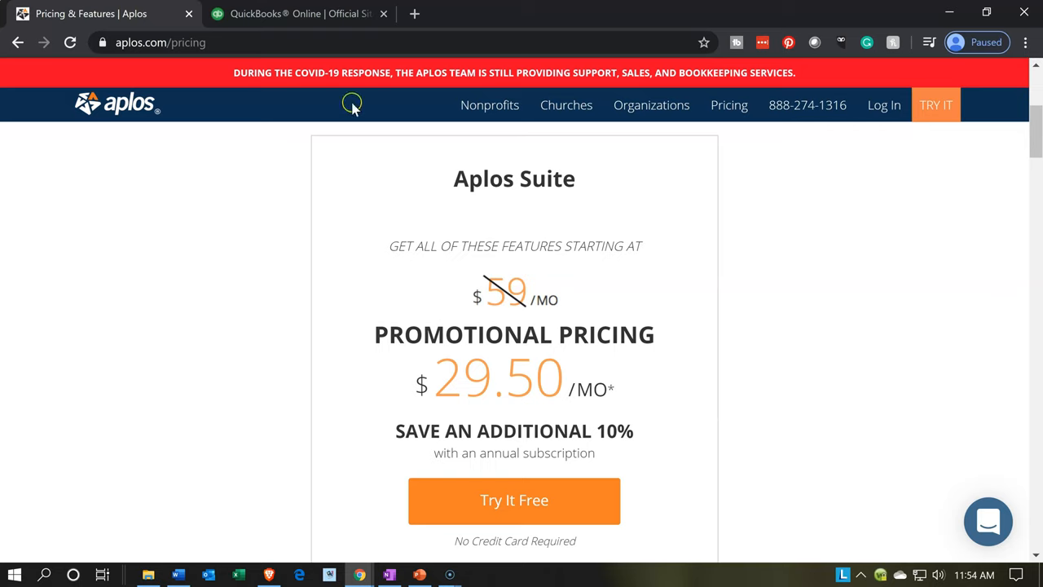
mouse_move(300, 13)
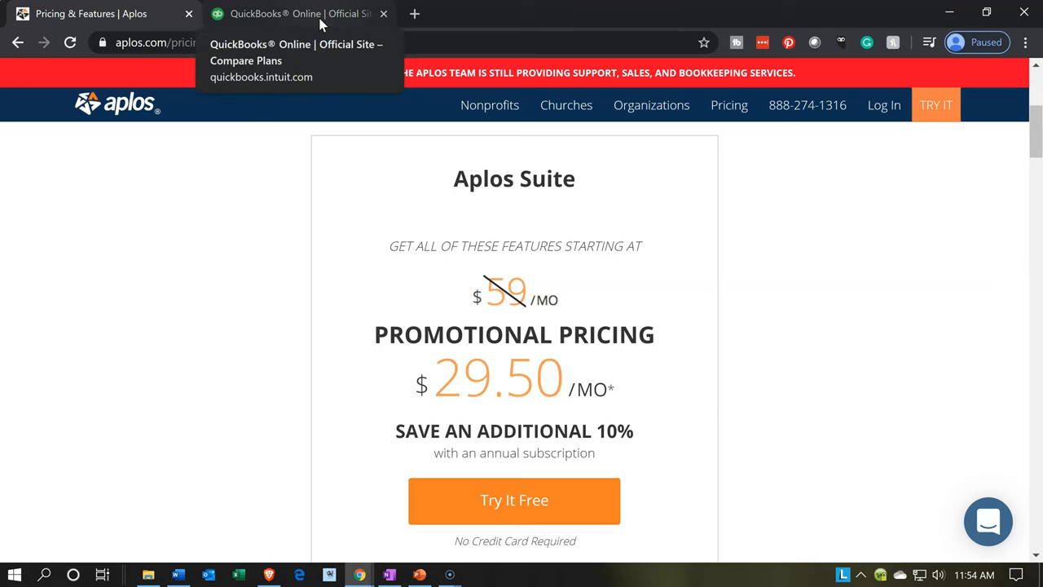
Switch to the QuickBooks Online tab showing Simple Start $12, Plus $35, Advanced $75.
click(300, 13)
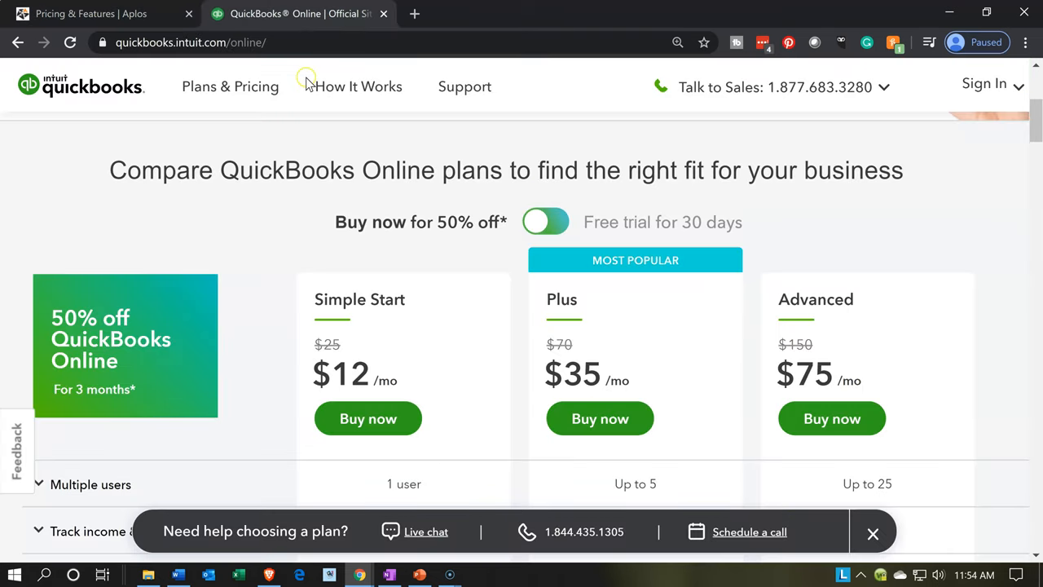
mouse_move(293, 264)
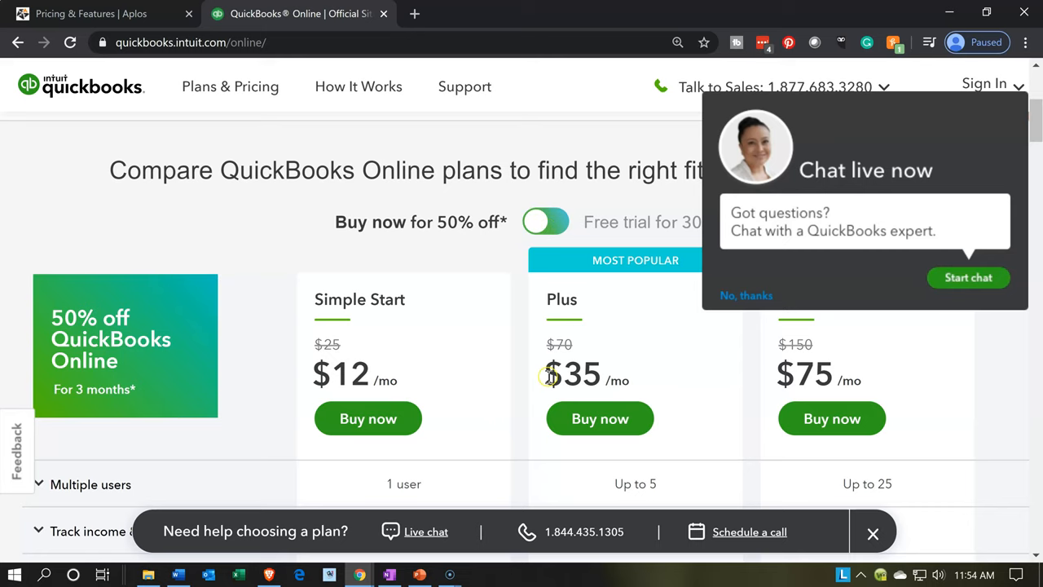
mouse_move(724, 430)
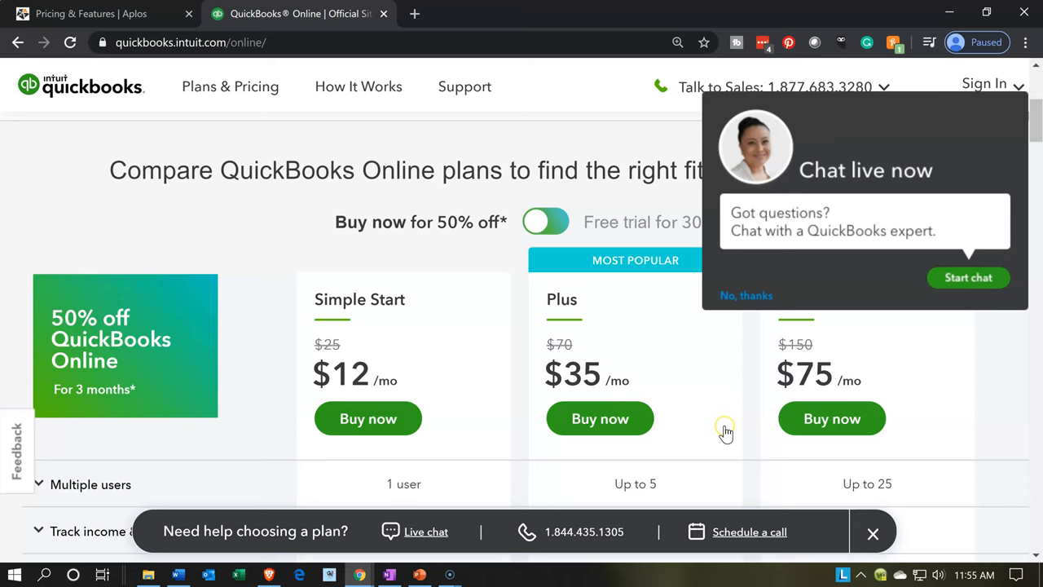
mouse_move(605, 342)
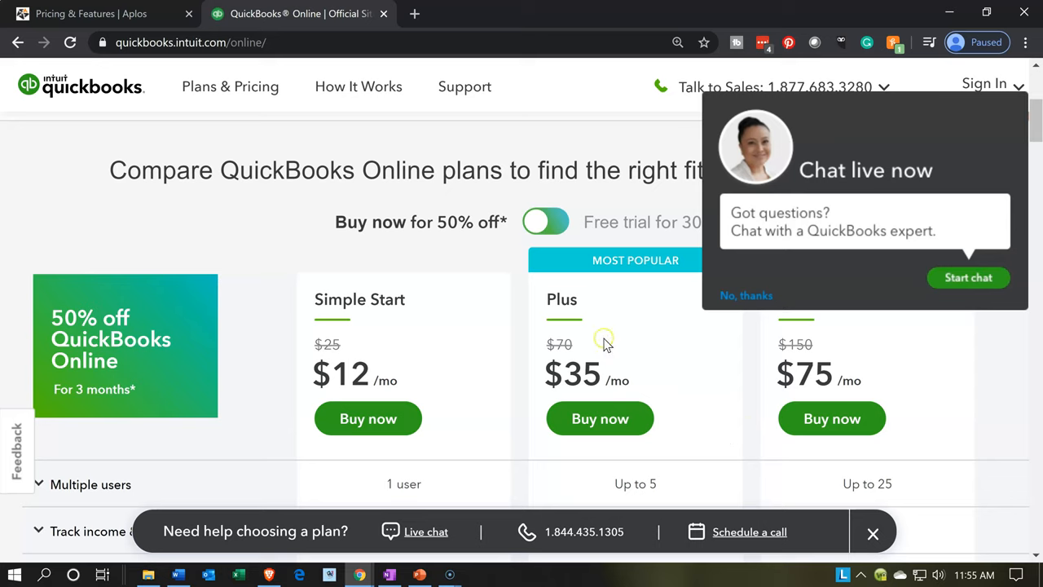
mouse_move(603, 329)
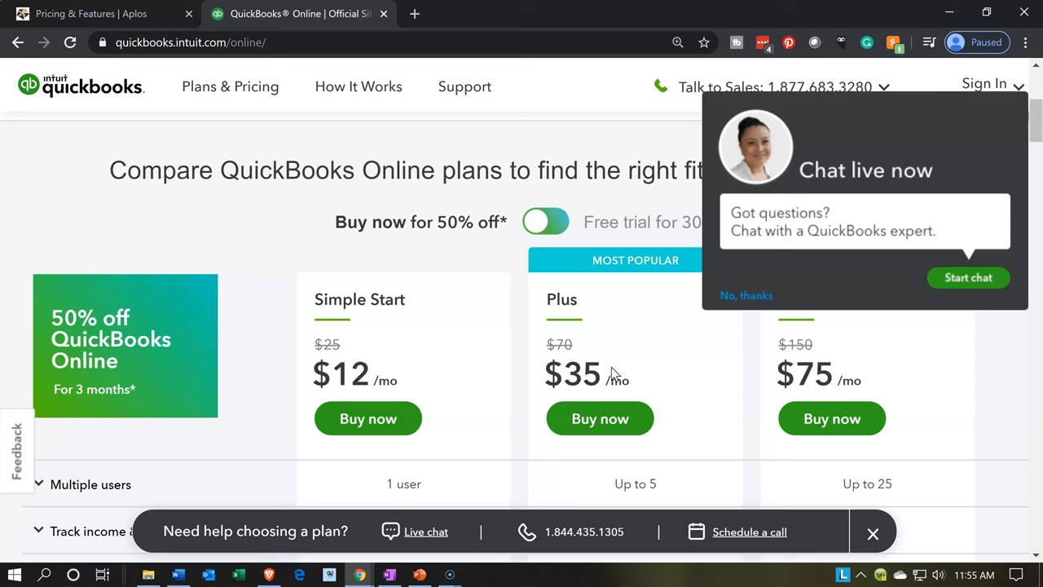
mouse_move(573, 356)
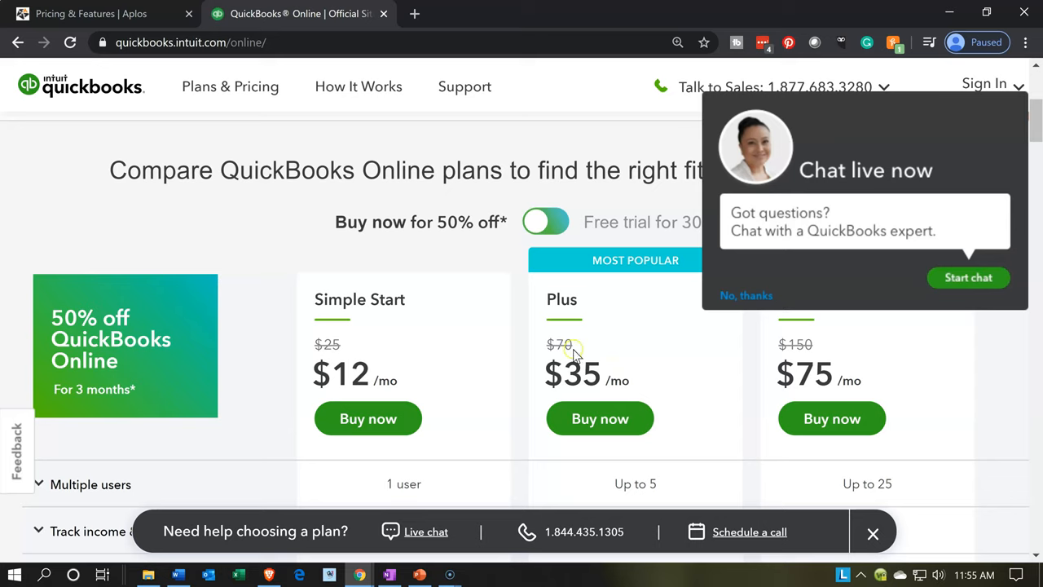
mouse_move(567, 362)
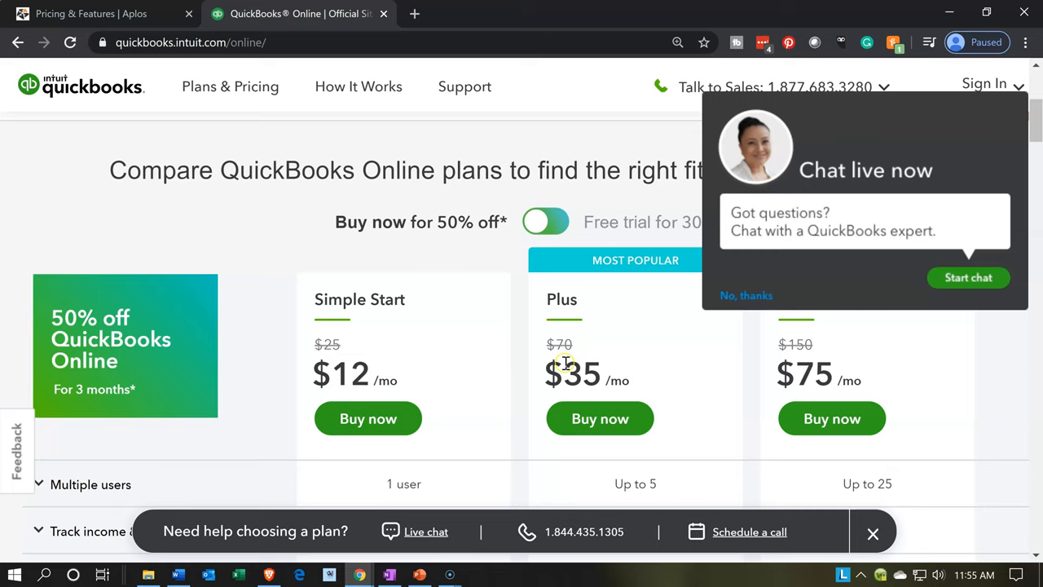
mouse_move(390, 212)
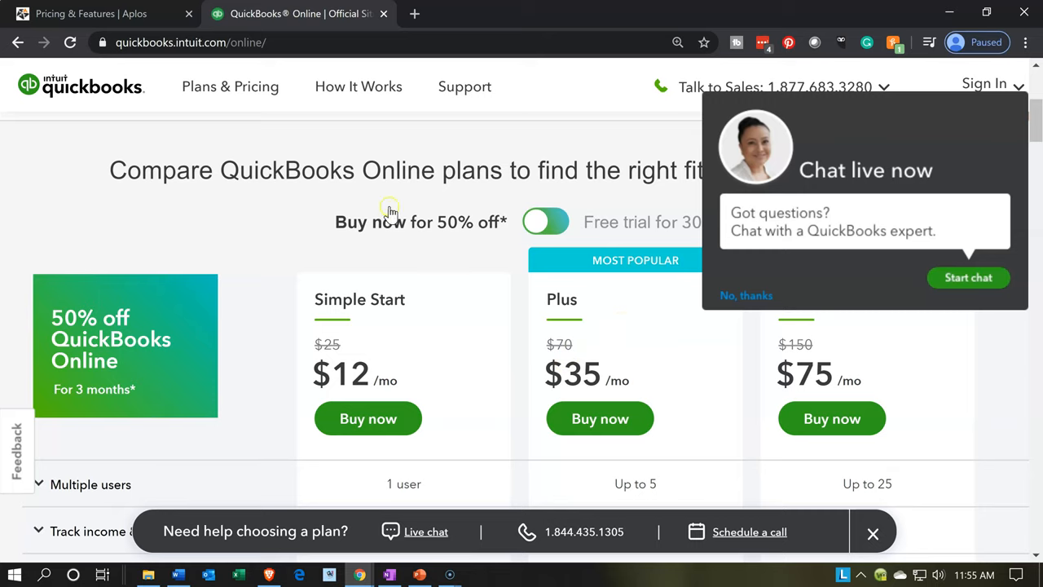
Return to the Aplos tab and scroll to the $29.50 Promotional Pricing with Try It Free.
click(91, 13)
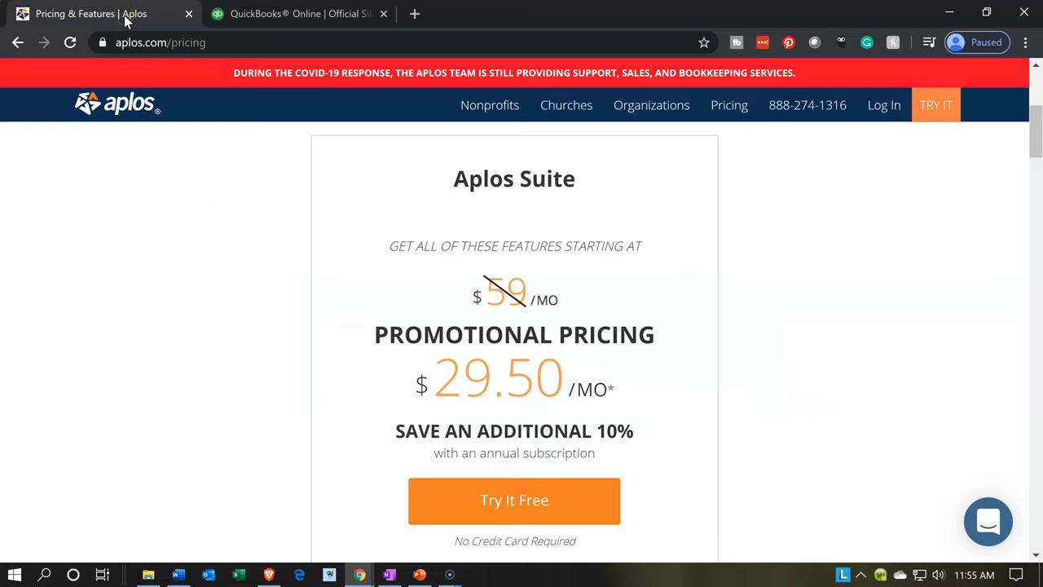
mouse_move(267, 371)
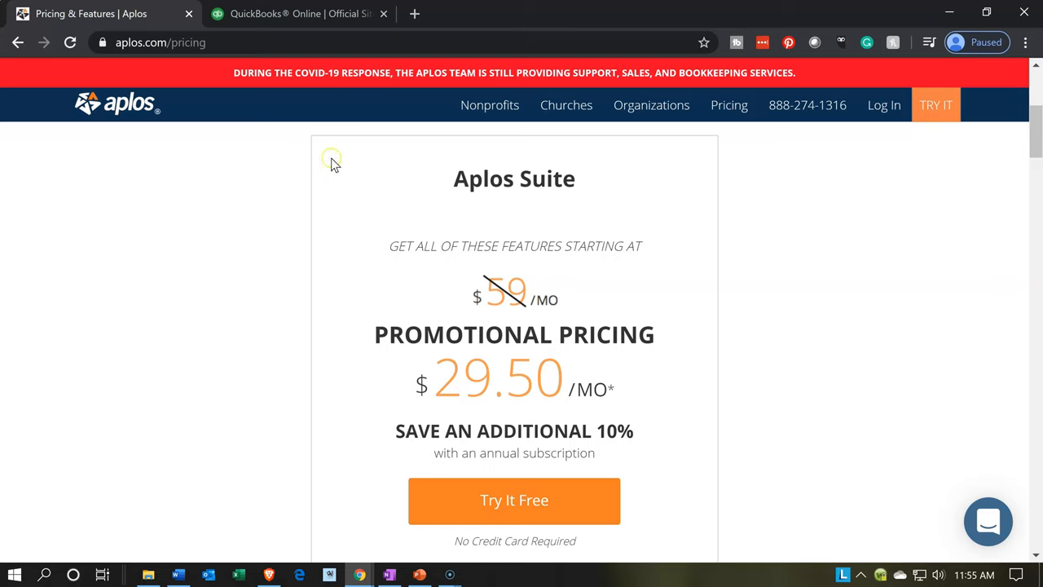
mouse_move(302, 13)
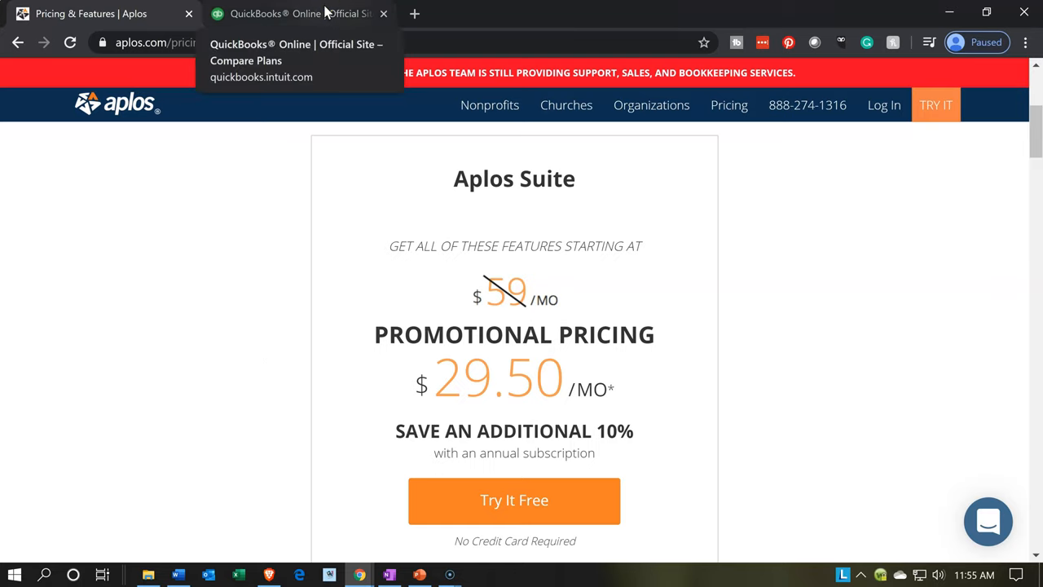
mouse_move(271, 149)
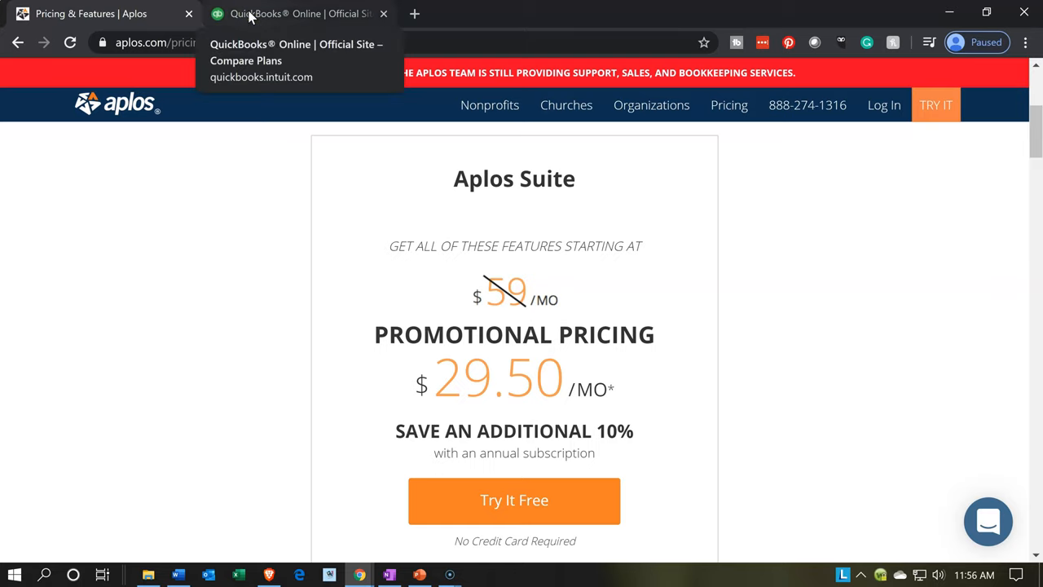
mouse_move(232, 210)
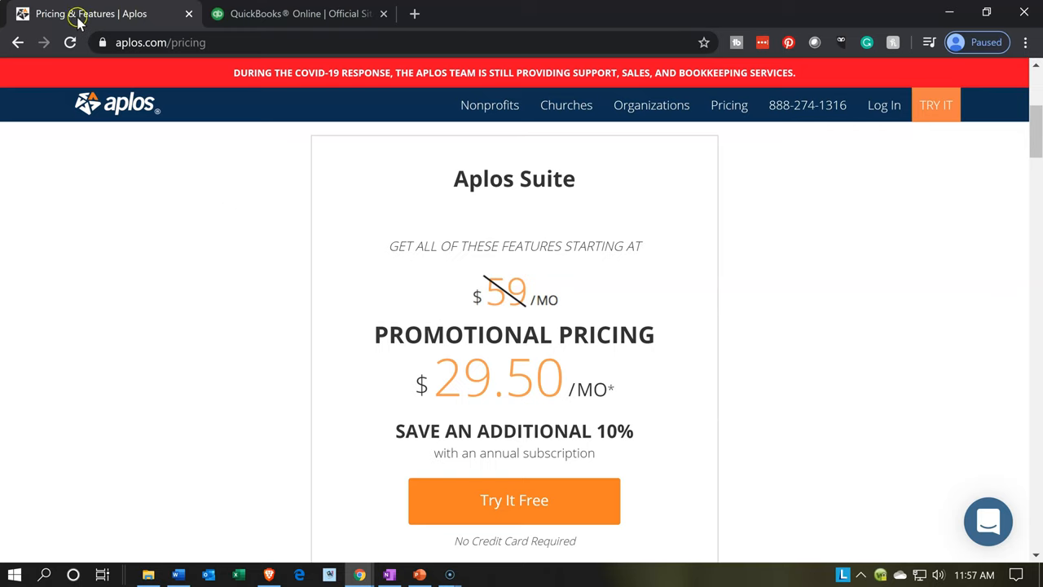
mouse_move(78, 13)
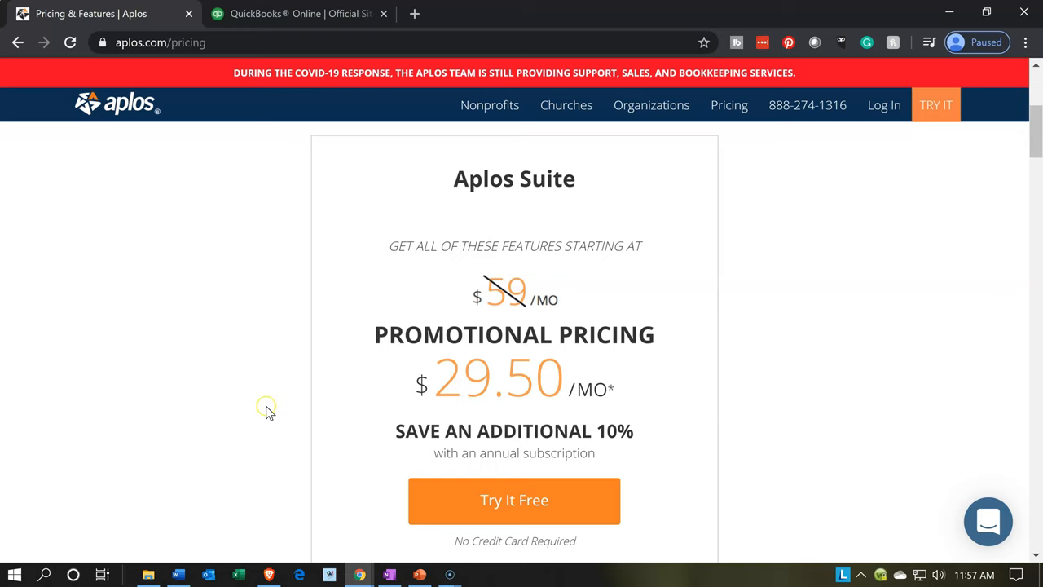
mouse_move(269, 407)
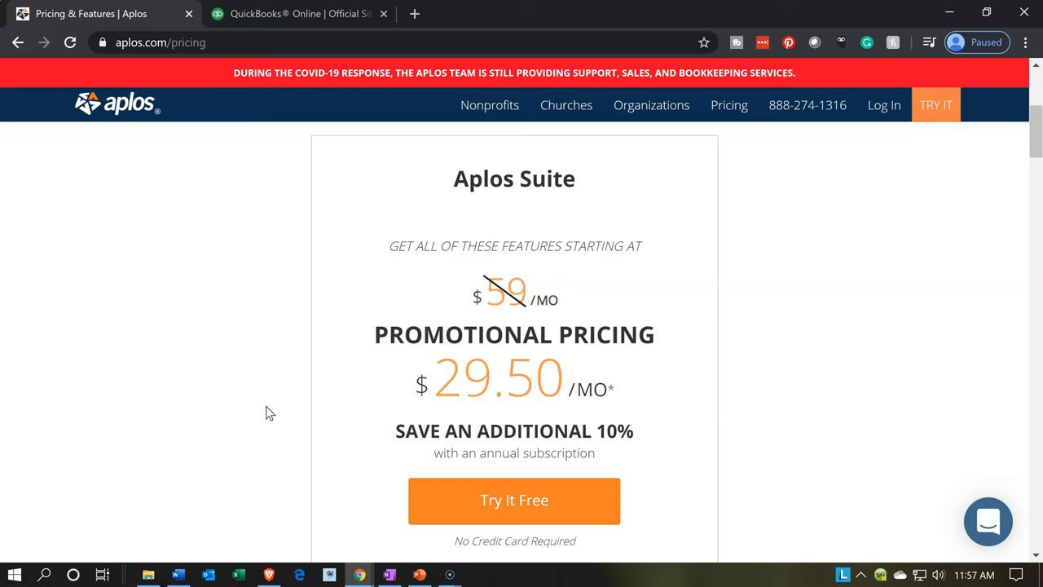
scroll(down, 3)
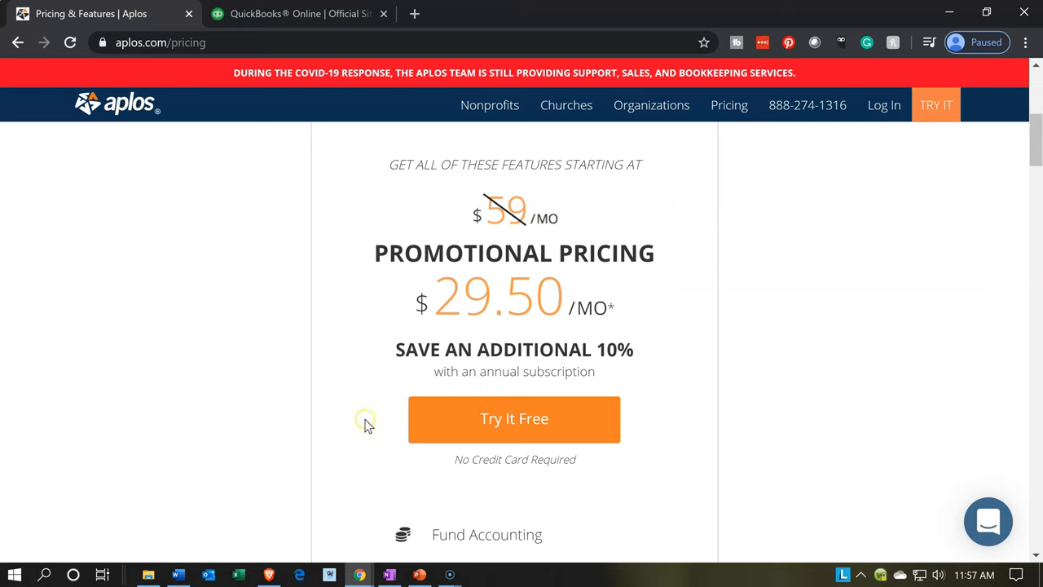
Start the free trial via Try It Free and reach the Tell Us About Yourself step.
click(515, 417)
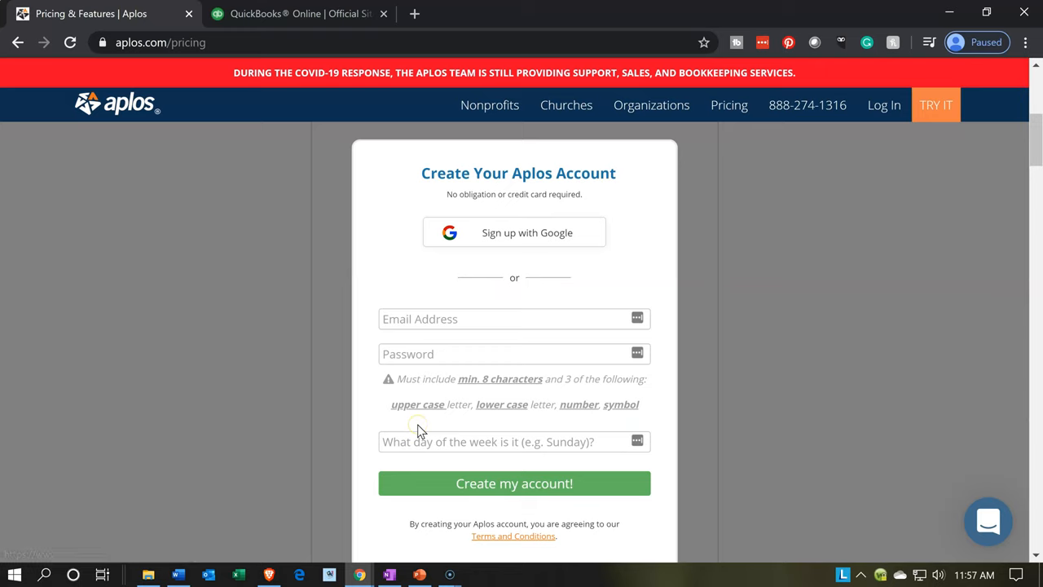
mouse_move(357, 354)
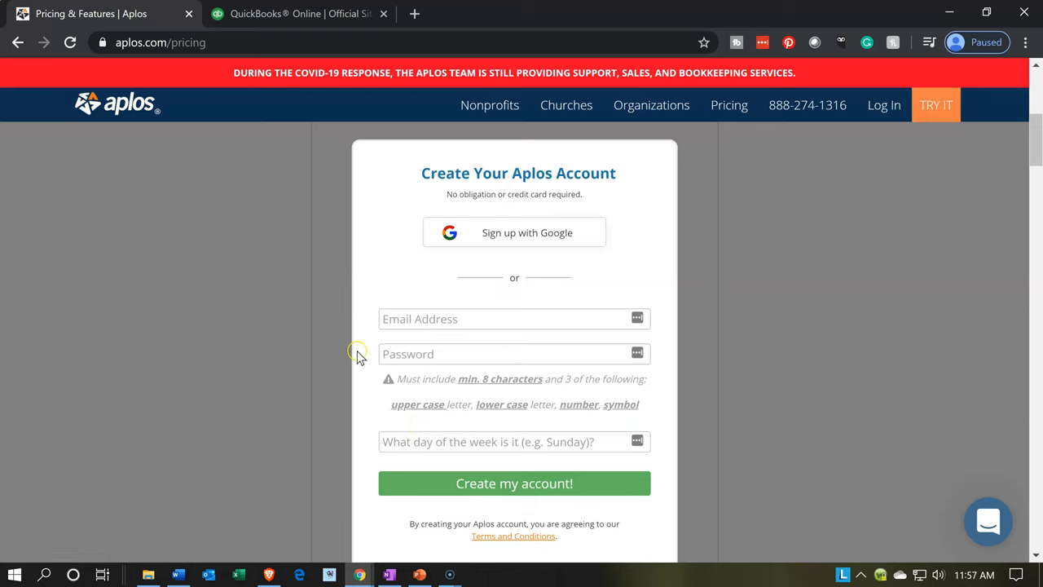
mouse_move(295, 354)
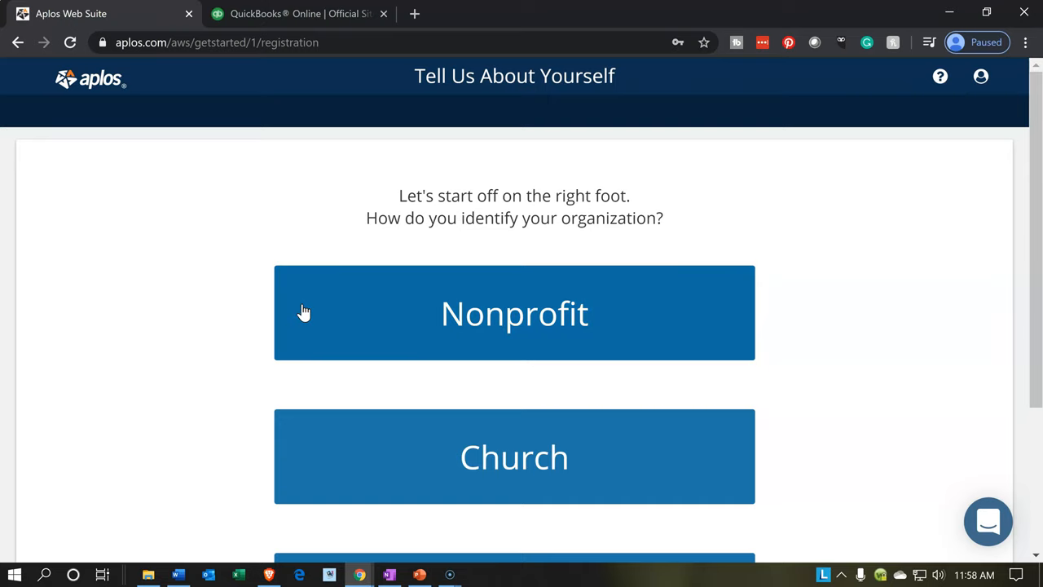
mouse_move(247, 318)
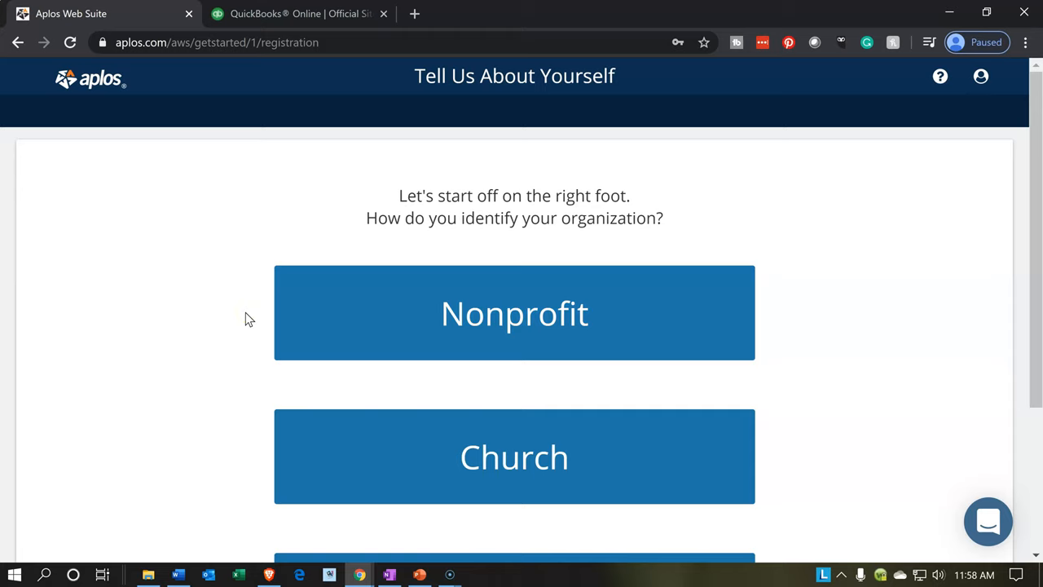
scroll(down, 3)
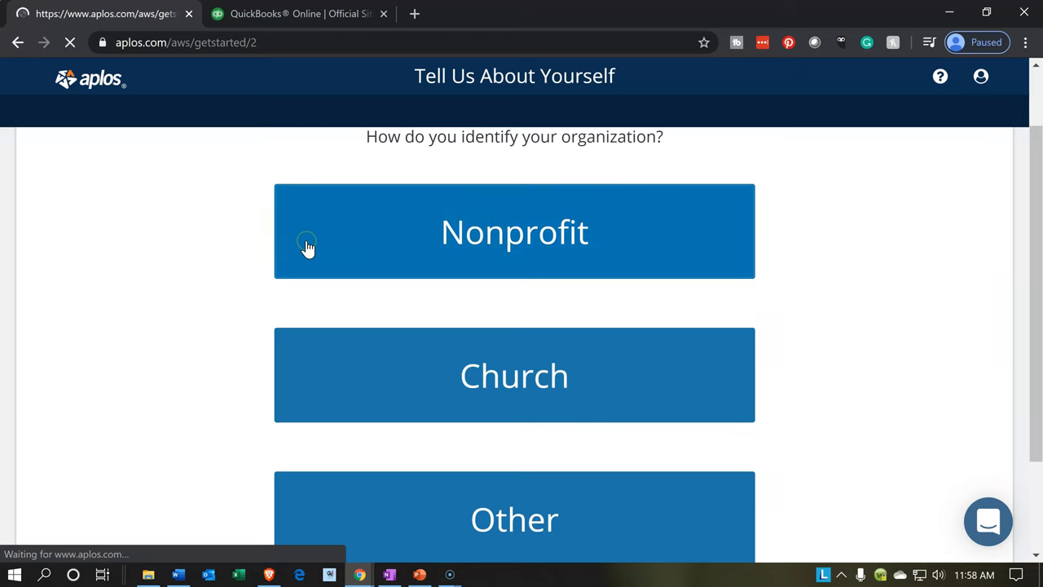
Choose Nonprofit, then tick Handle My Finances as most important.
click(515, 232)
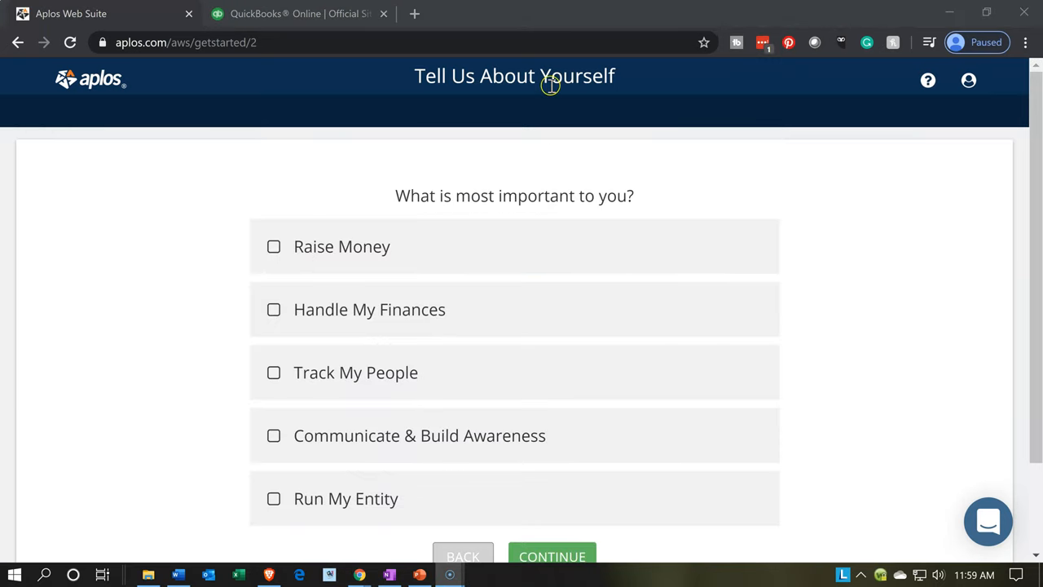
mouse_move(271, 329)
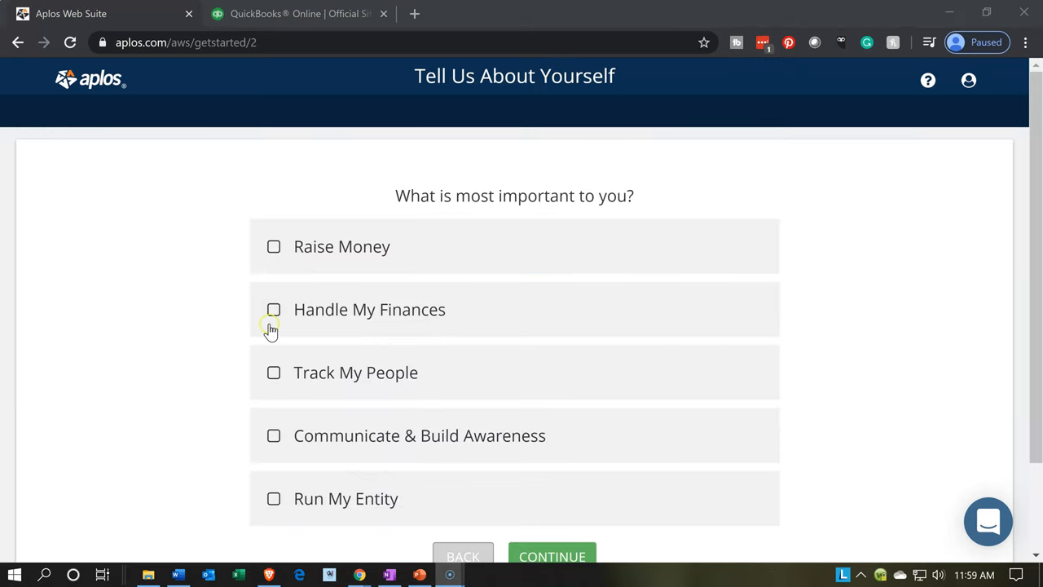
click(274, 310)
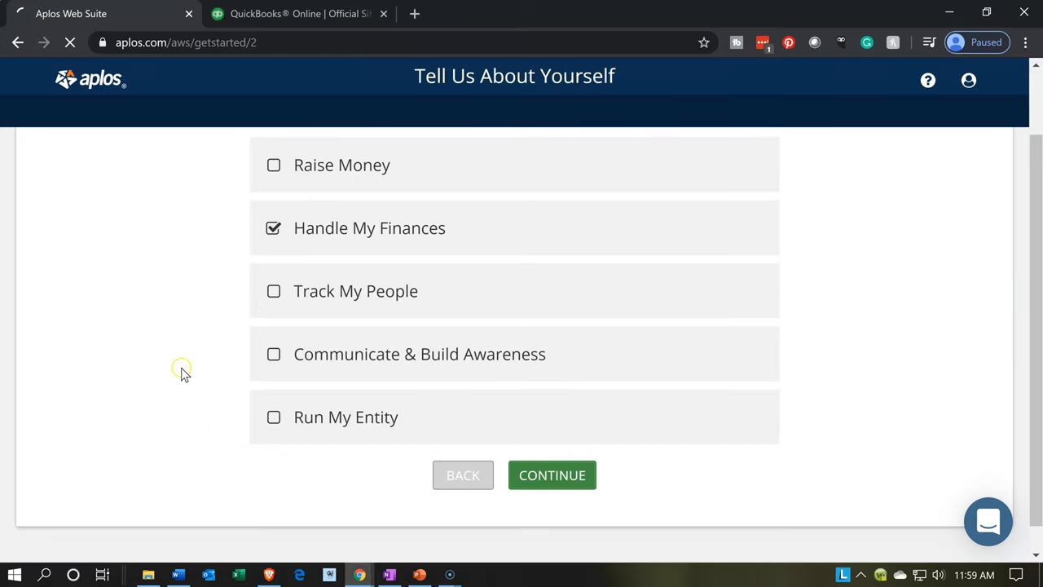
Enter name, organization 'Not for Profit Organization' and phone 555-55-5555, then continue.
click(551, 476)
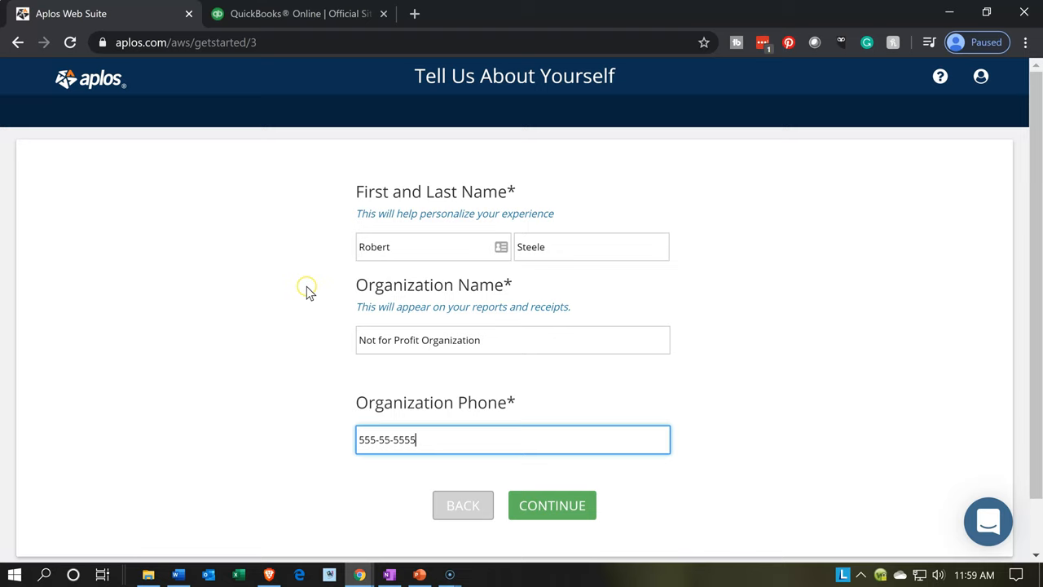
mouse_move(365, 358)
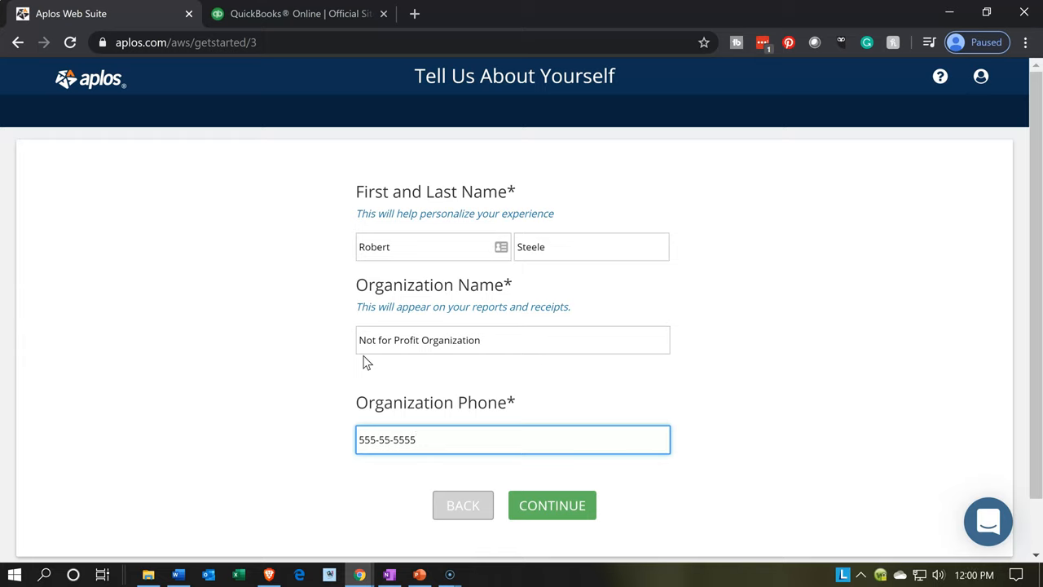
click(512, 440)
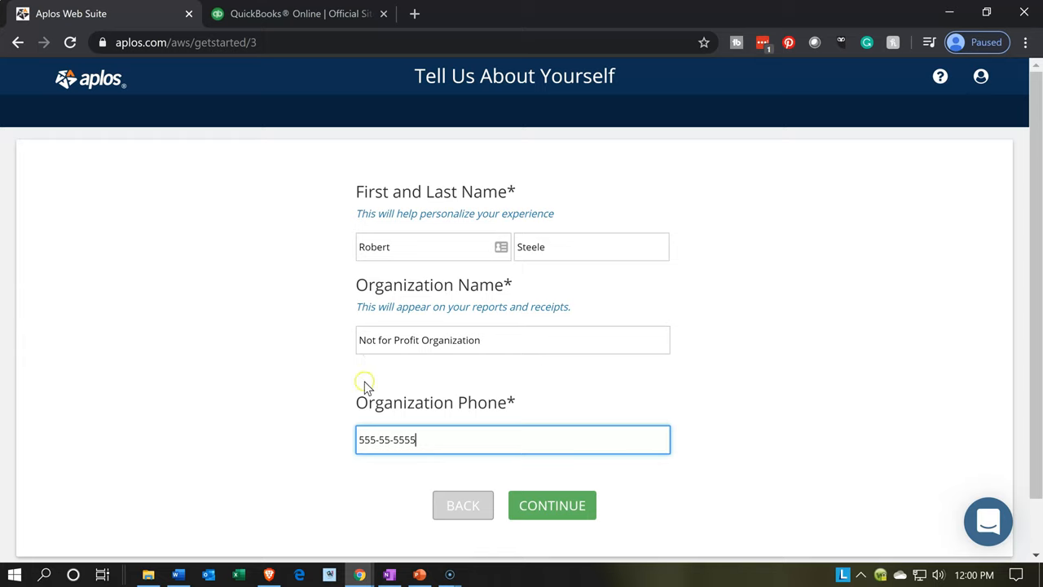
mouse_move(486, 486)
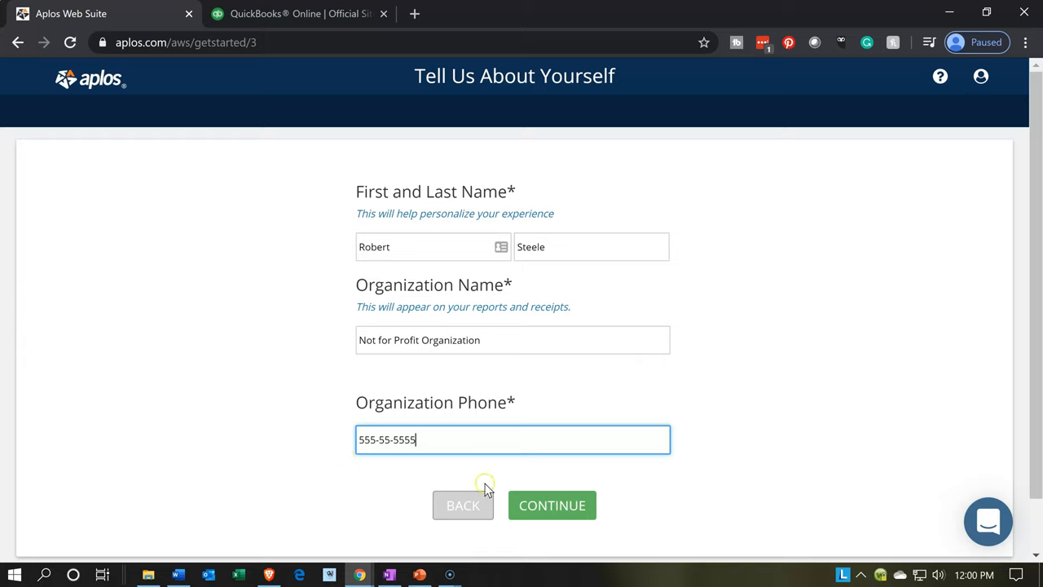
mouse_move(432, 479)
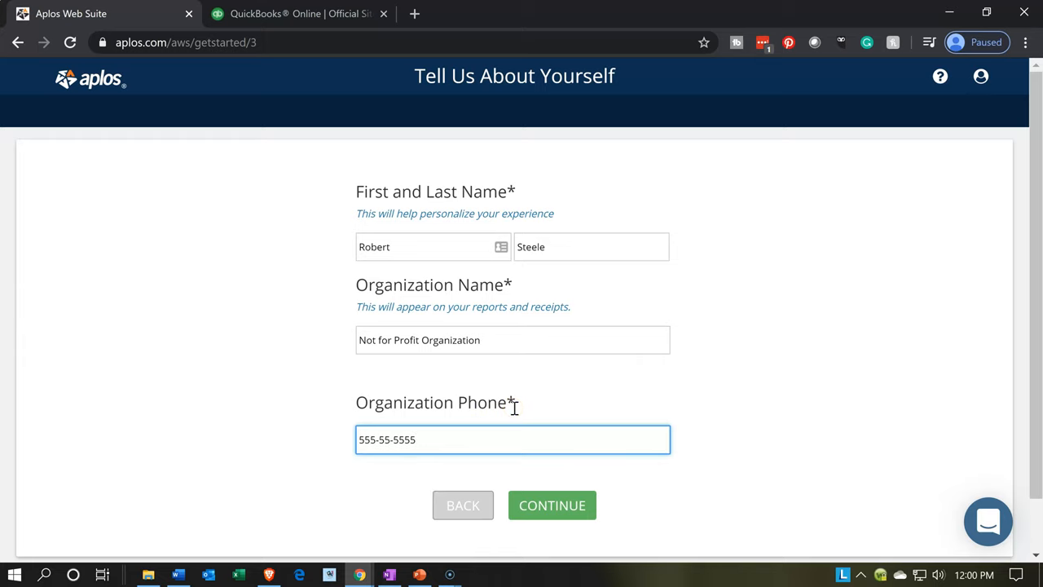
click(551, 505)
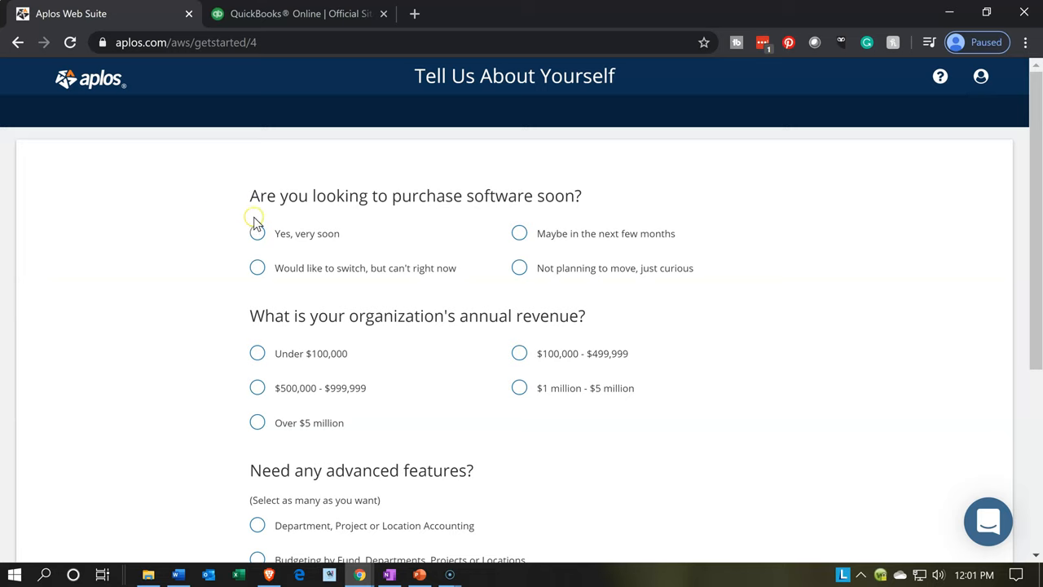
mouse_move(258, 268)
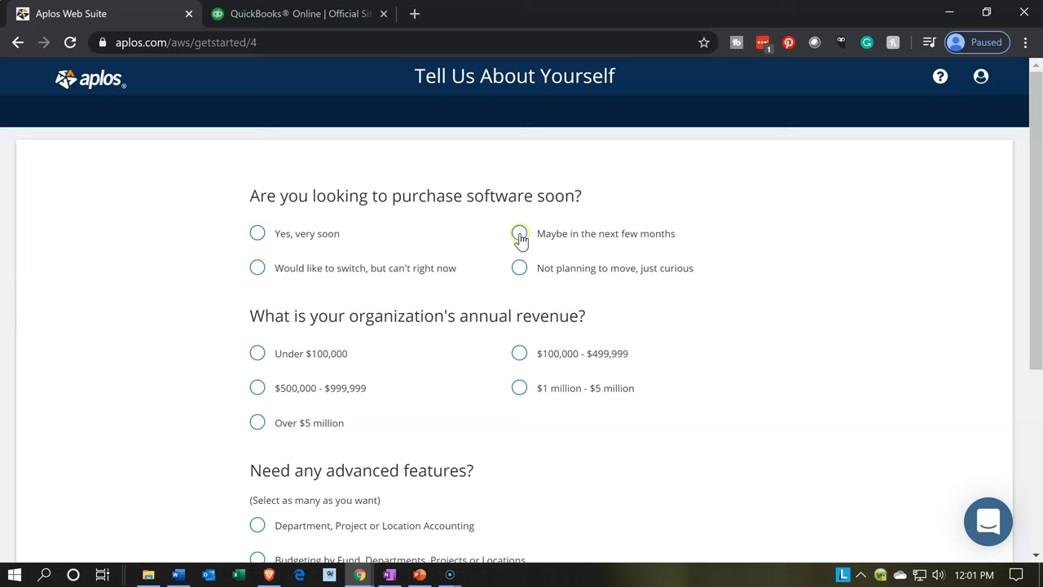
Answer buying in next few months, revenue $100,000-$499,999, No Thanks! to advanced features, and submit with LET'S GO!
click(518, 233)
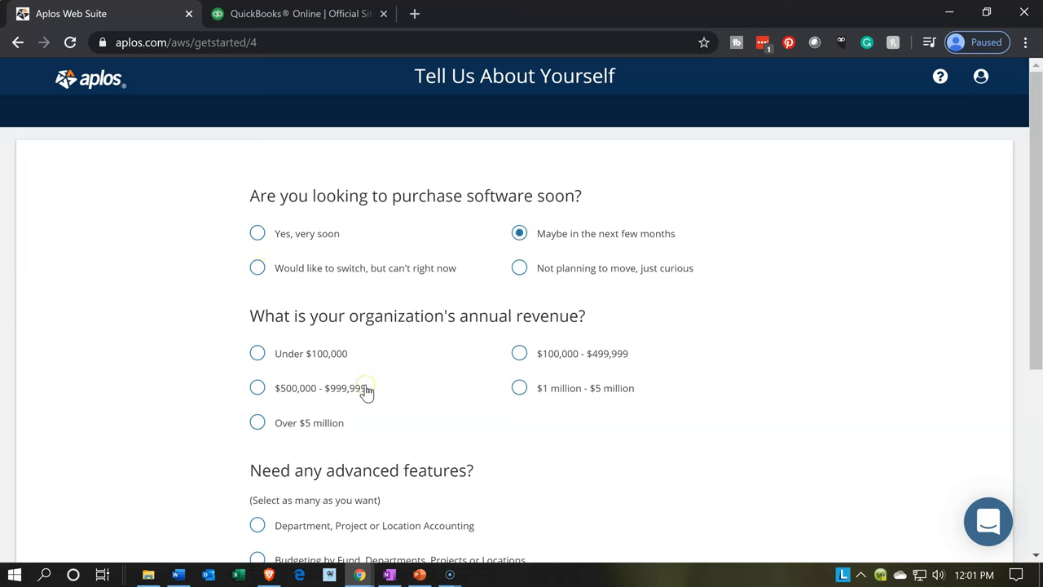
mouse_move(525, 367)
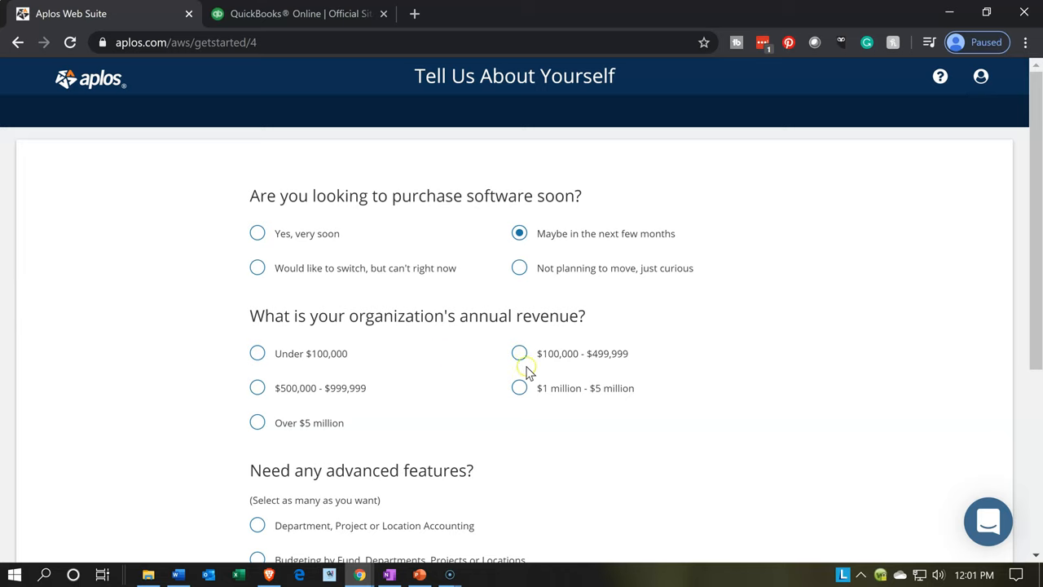
click(518, 352)
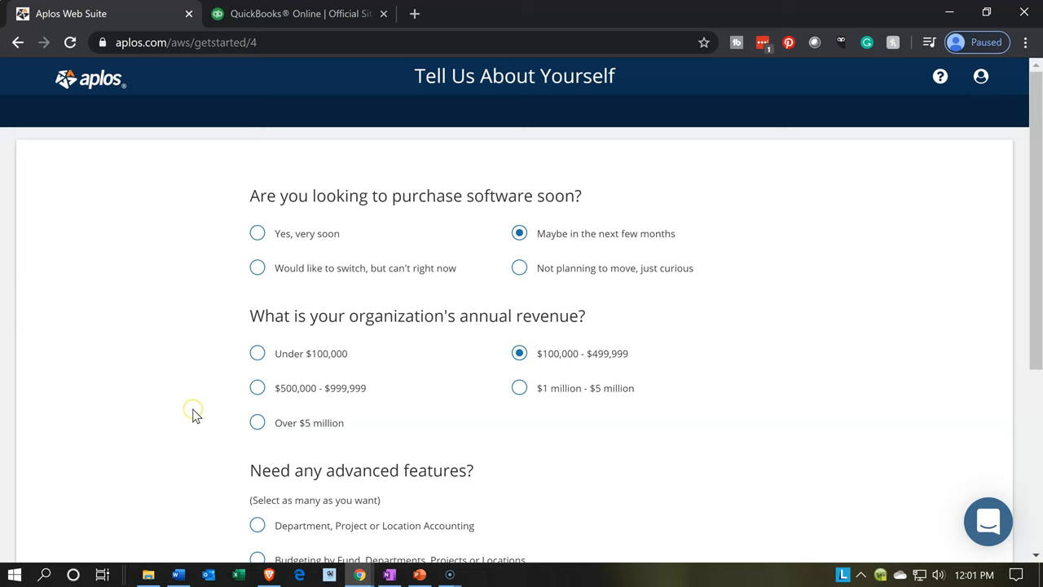
scroll(down, 3)
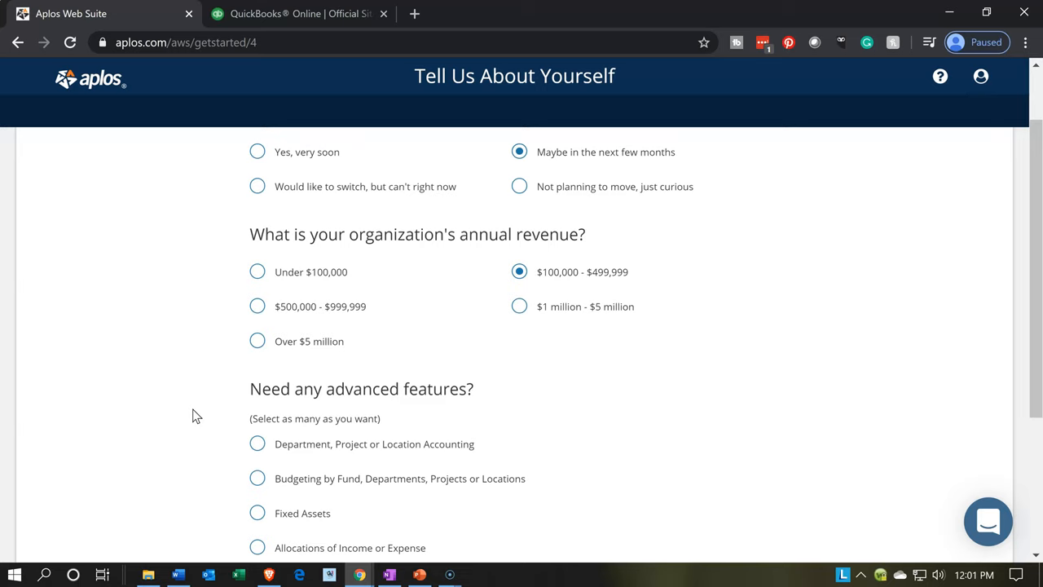
scroll(down, 3)
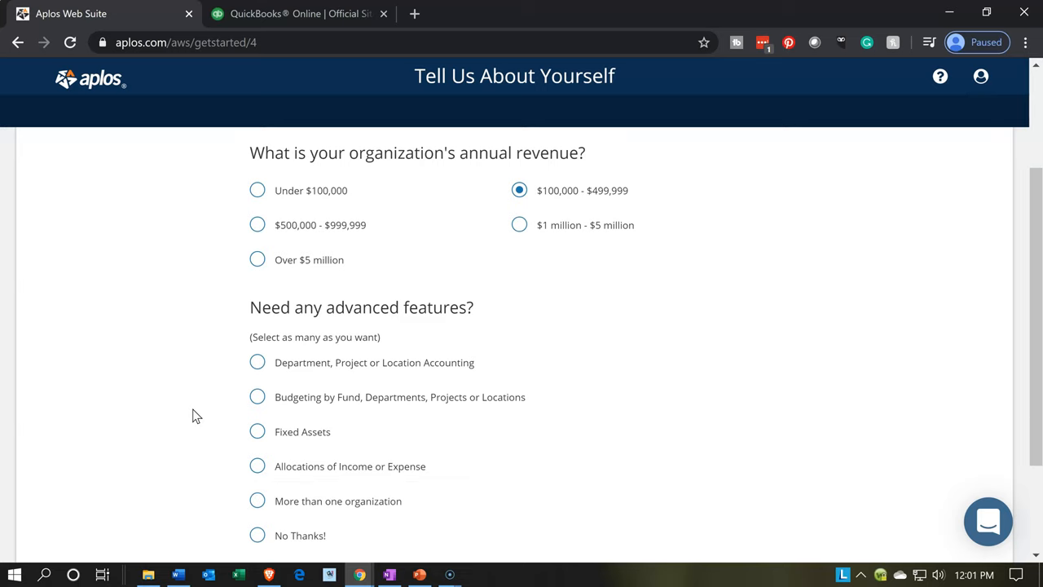
mouse_move(199, 358)
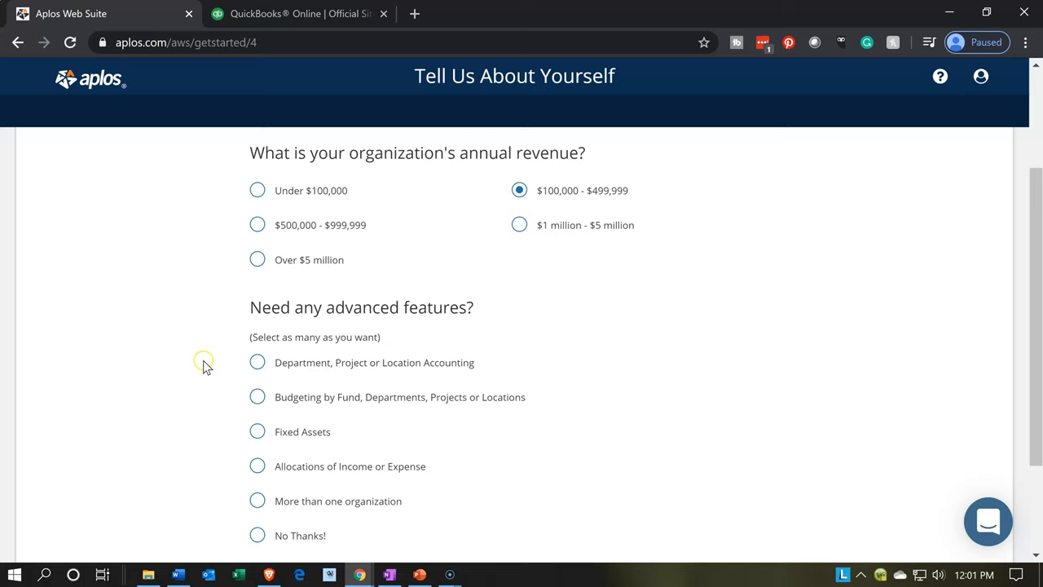
mouse_move(208, 404)
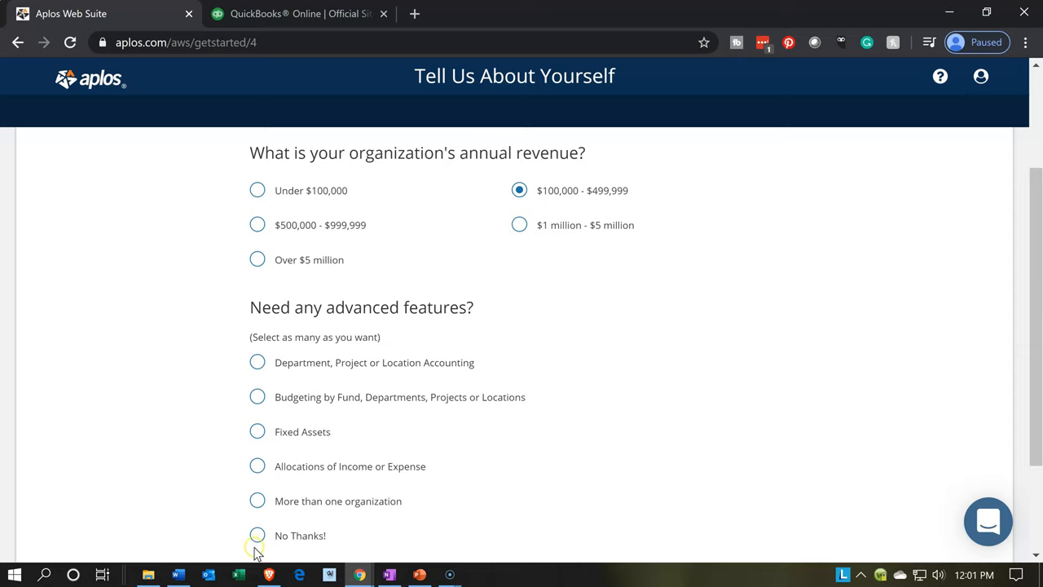
click(258, 534)
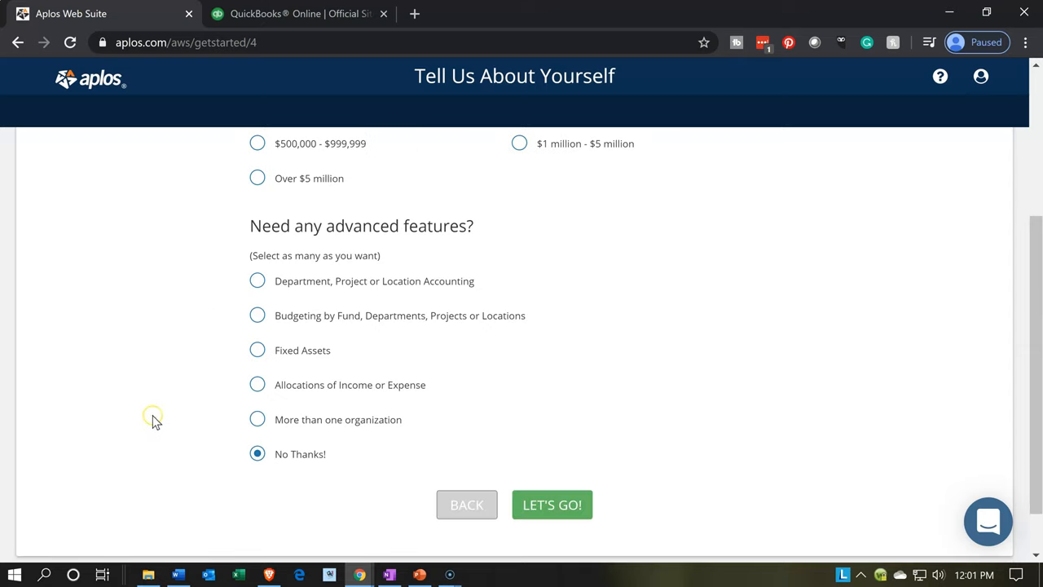
mouse_move(163, 411)
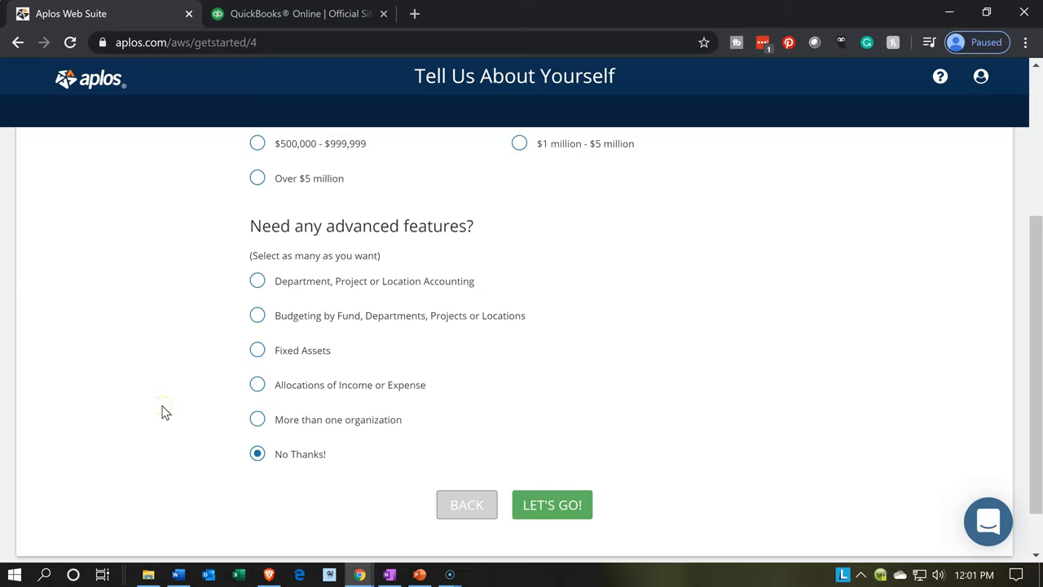
mouse_move(352, 420)
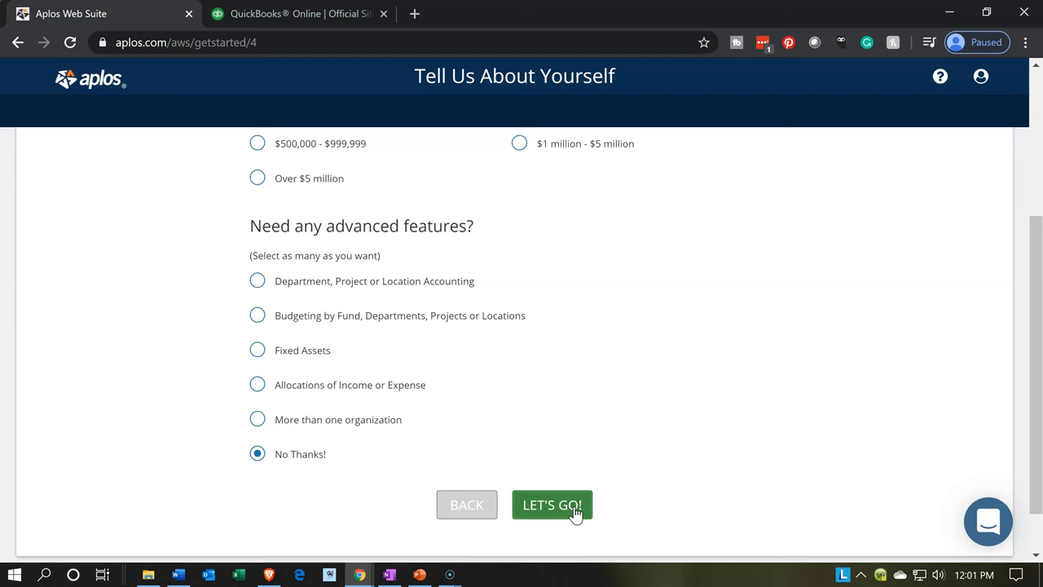
click(551, 505)
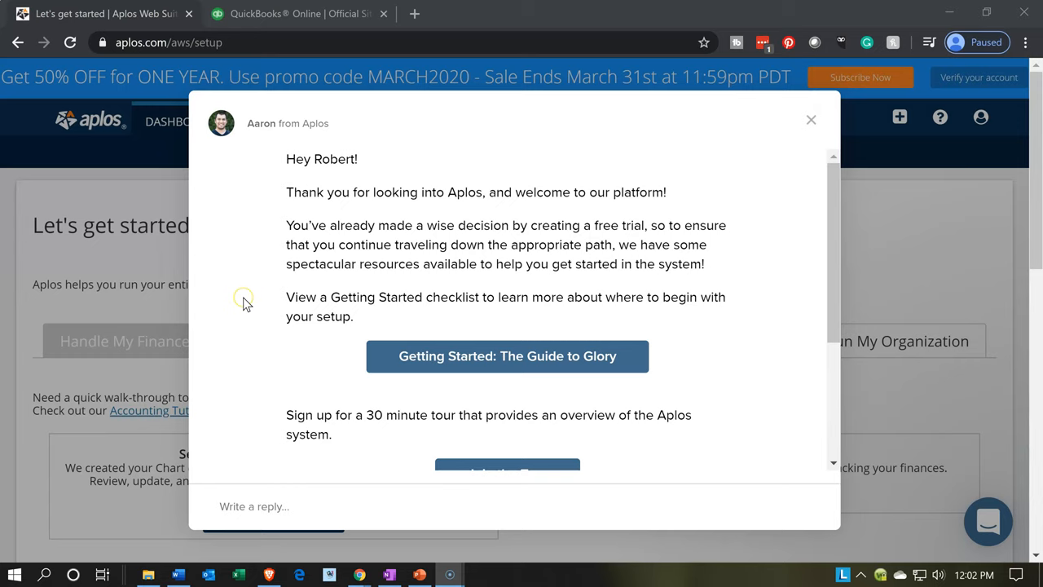
mouse_move(247, 303)
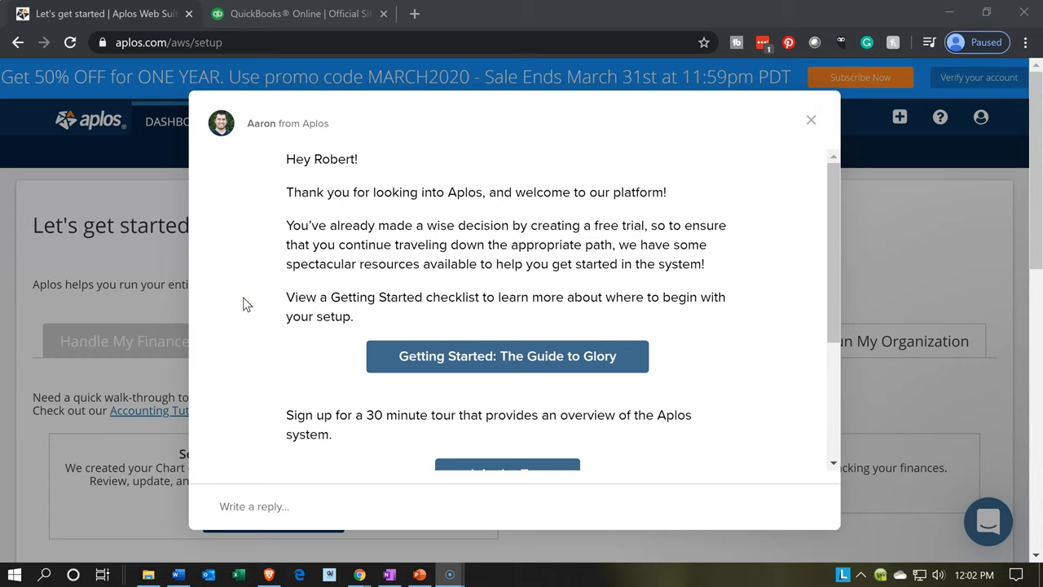
Scroll through the Aplos welcome message to read its Getting Started, tour and pricing links.
scroll(down, 3)
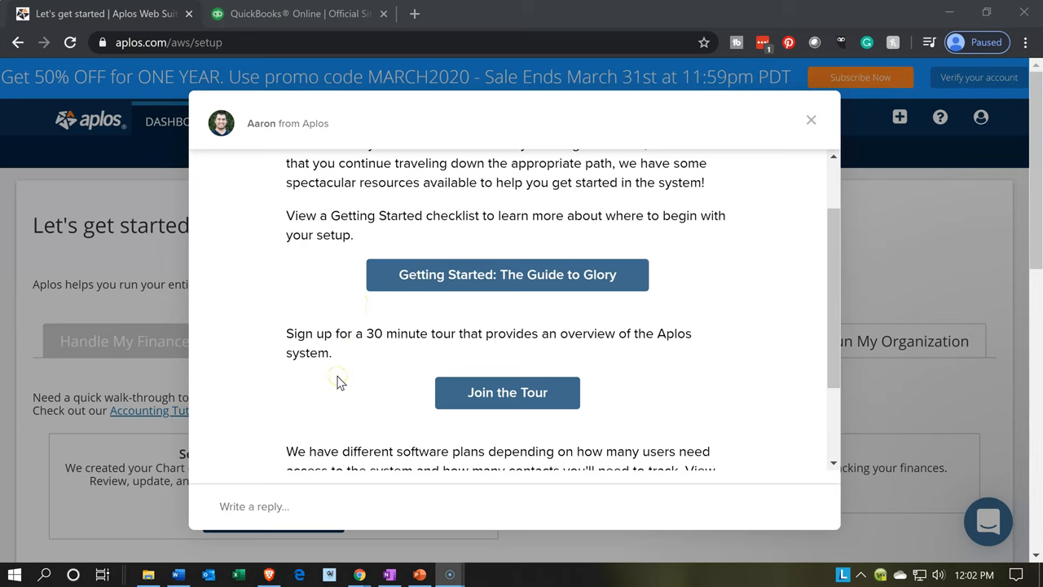
scroll(down, 3)
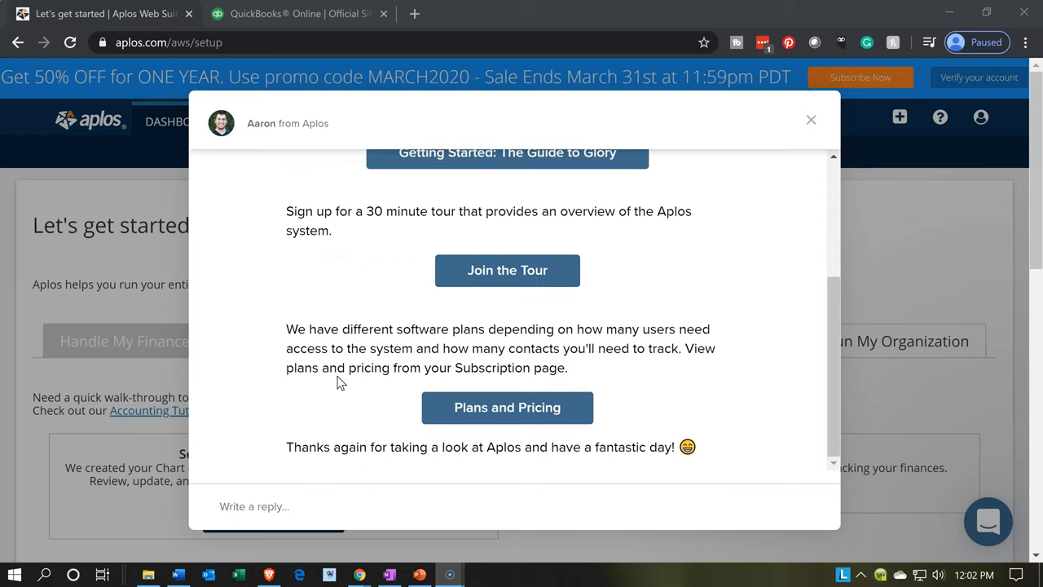
scroll(down, 3)
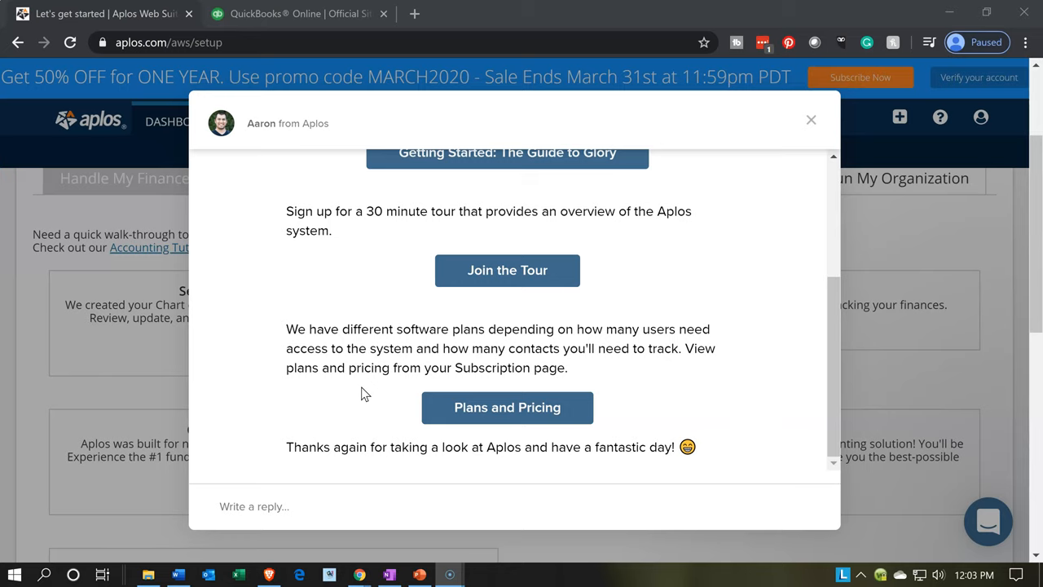
mouse_move(388, 454)
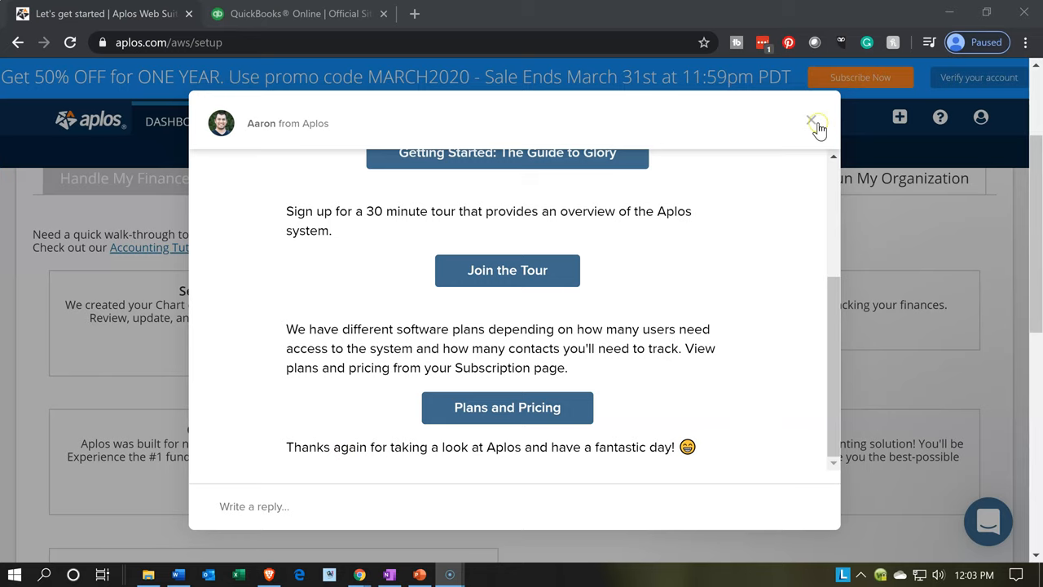
Close the welcome message and view the Not for Profit Organization dashboard with $0 balances.
click(810, 121)
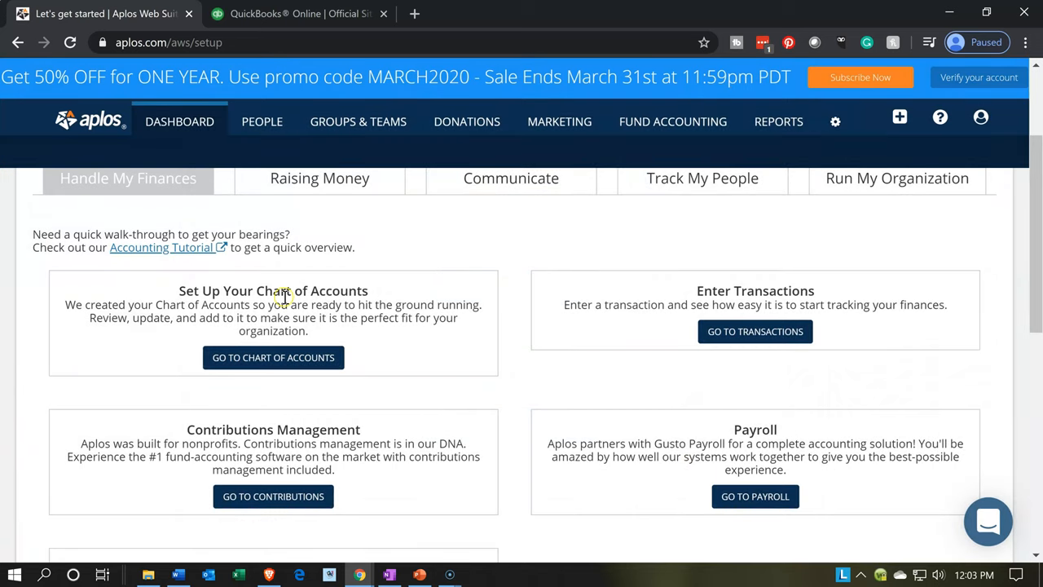
click(180, 120)
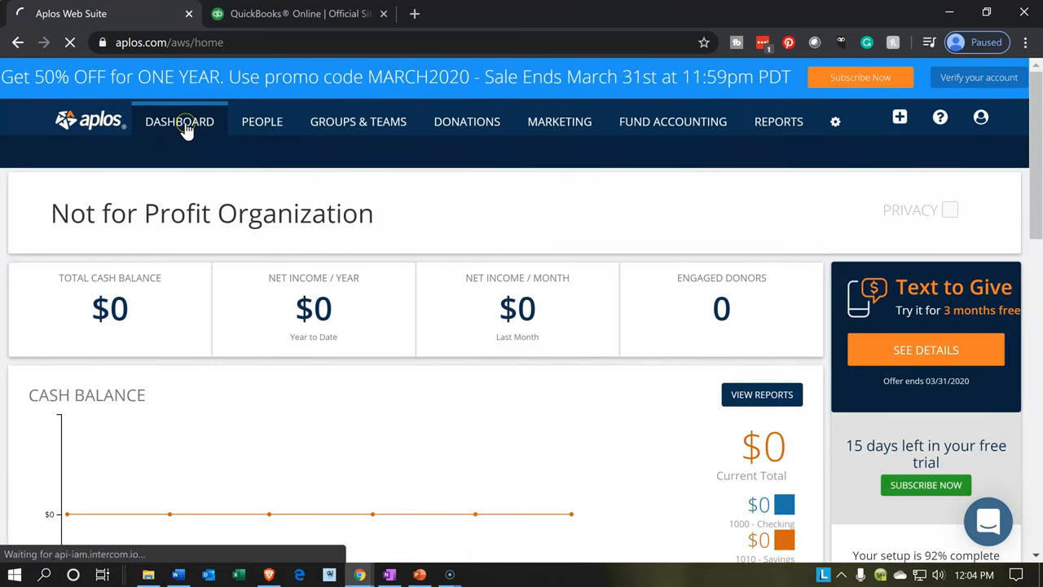
click(179, 121)
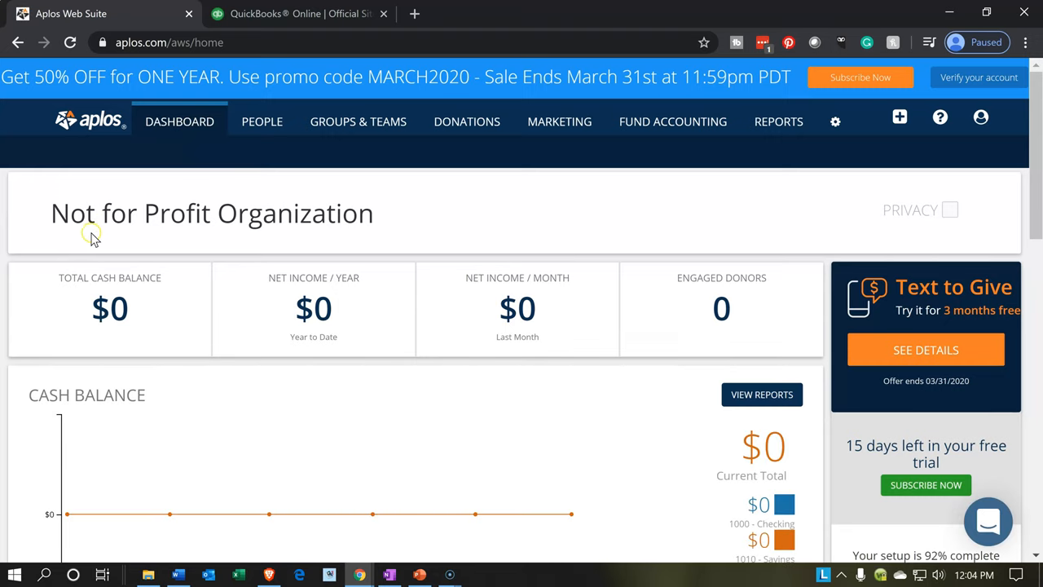
mouse_move(222, 231)
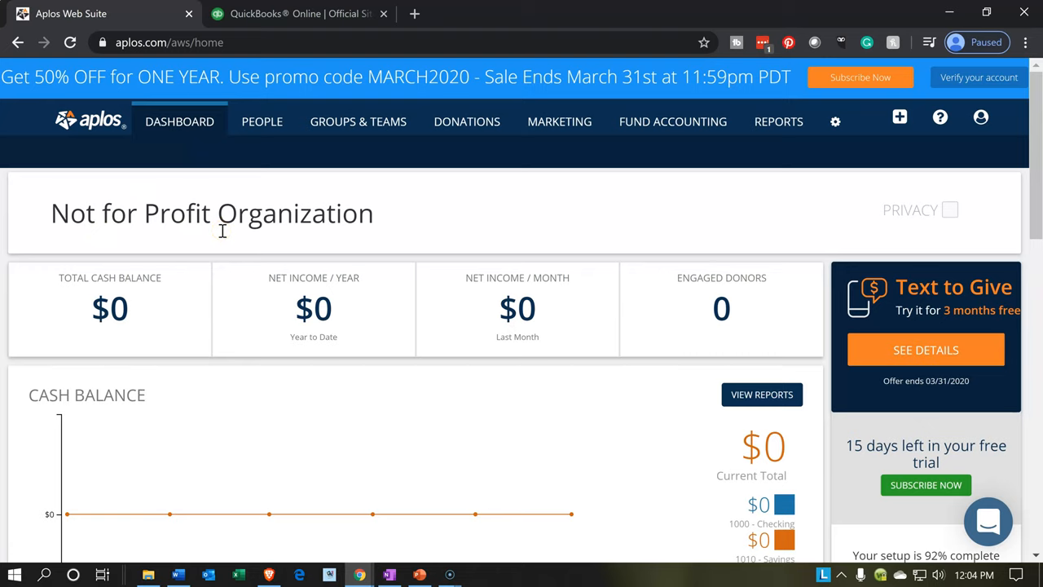
mouse_move(232, 383)
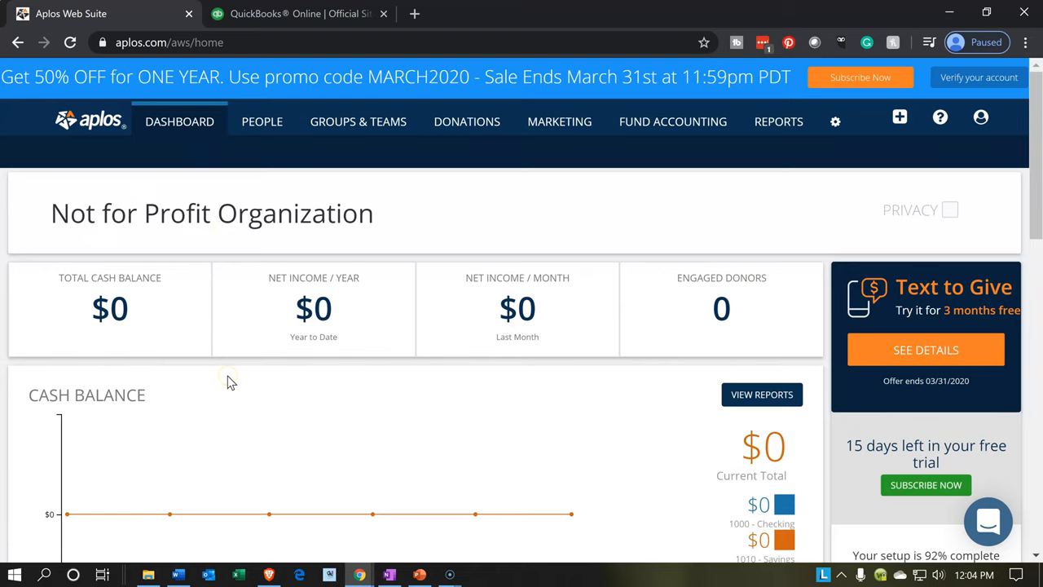
scroll(down, 3)
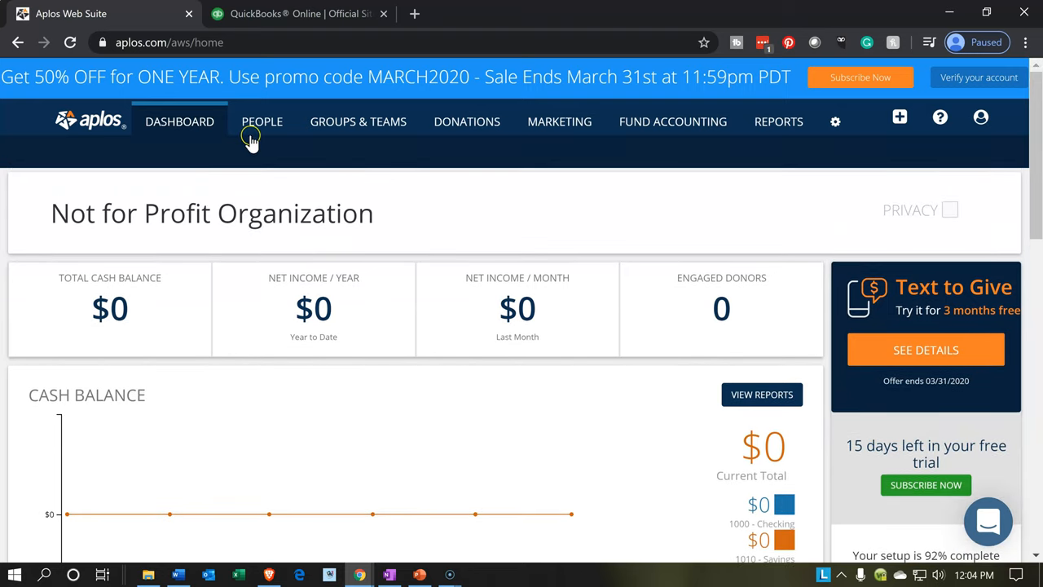
mouse_move(261, 131)
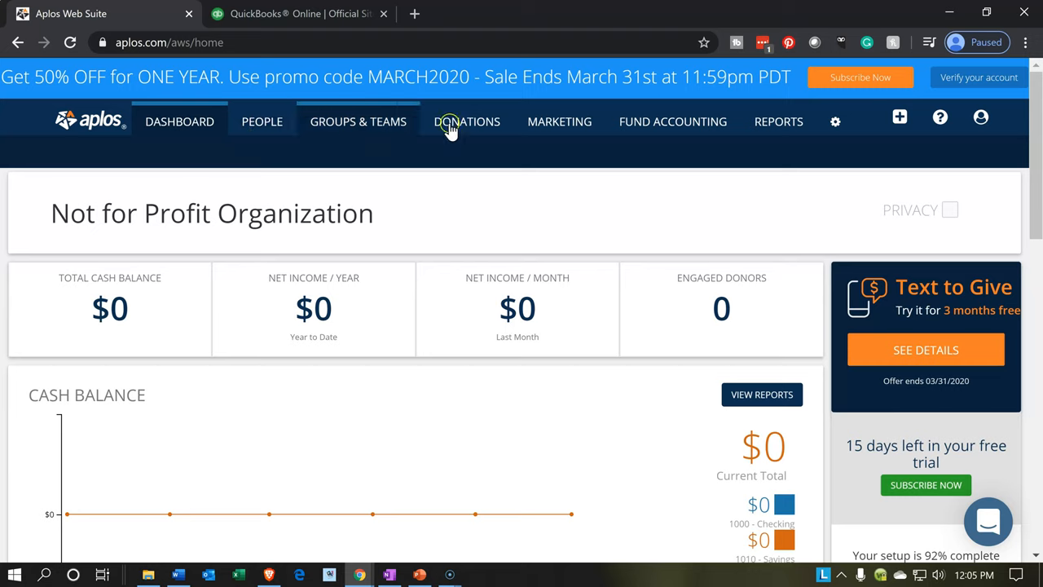
mouse_move(671, 121)
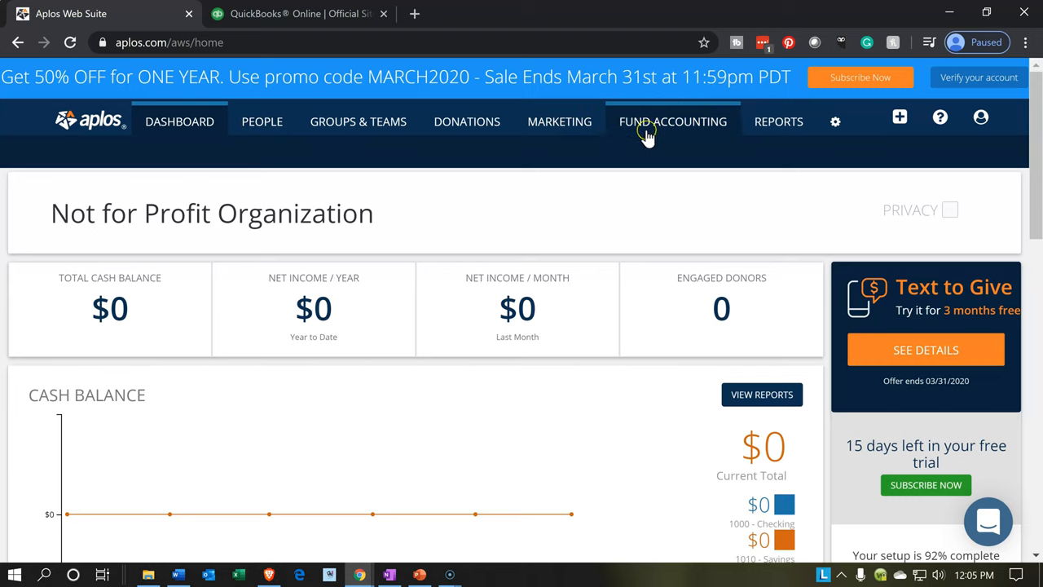
mouse_move(835, 121)
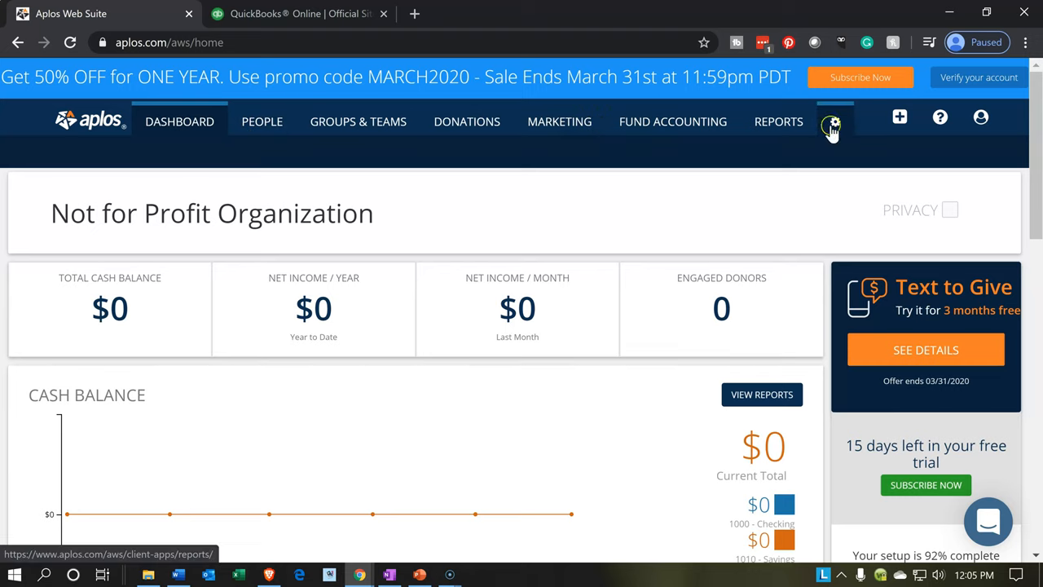
click(900, 118)
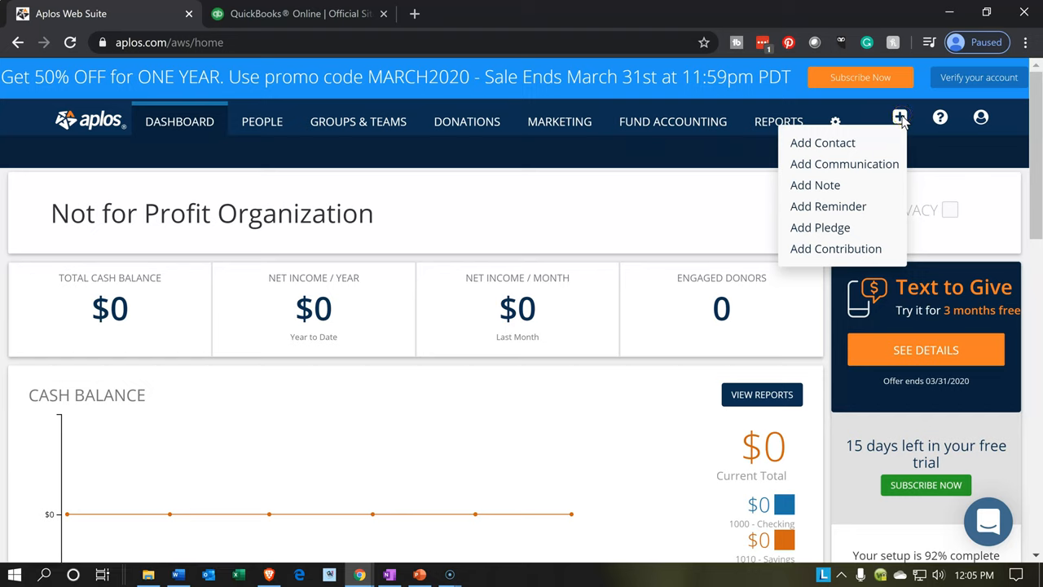
mouse_move(893, 152)
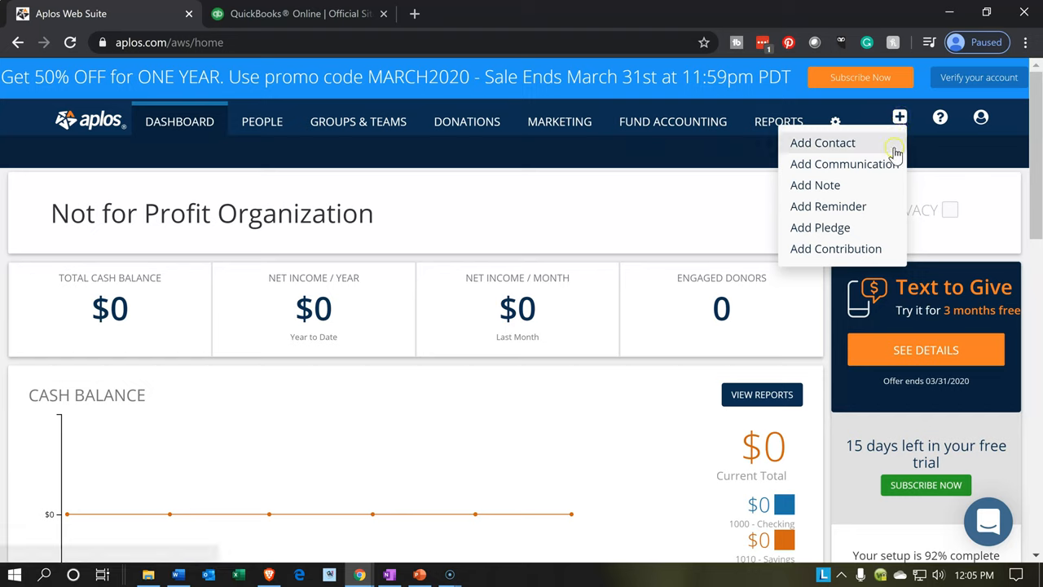
mouse_move(875, 228)
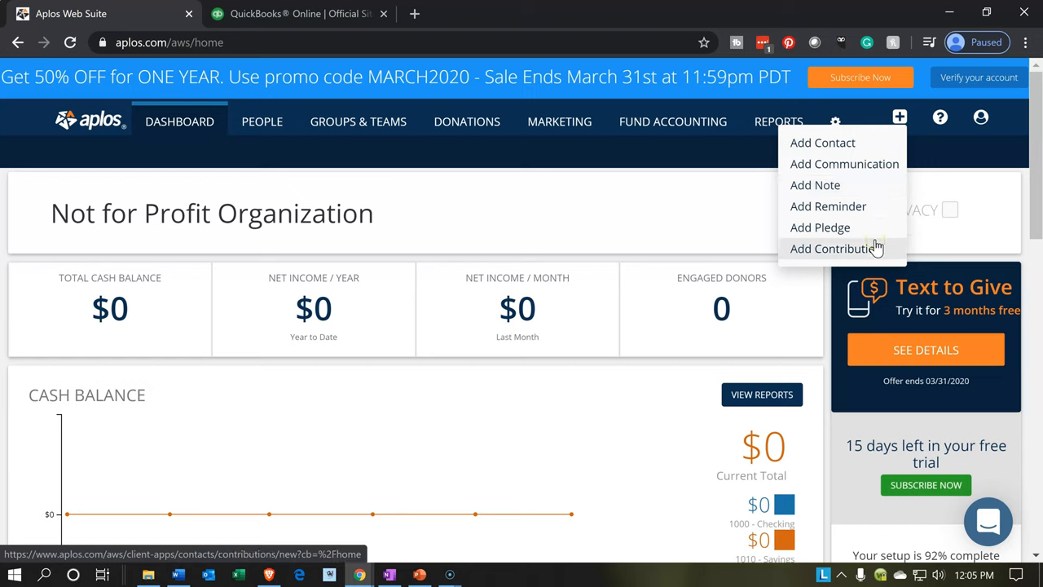
click(639, 218)
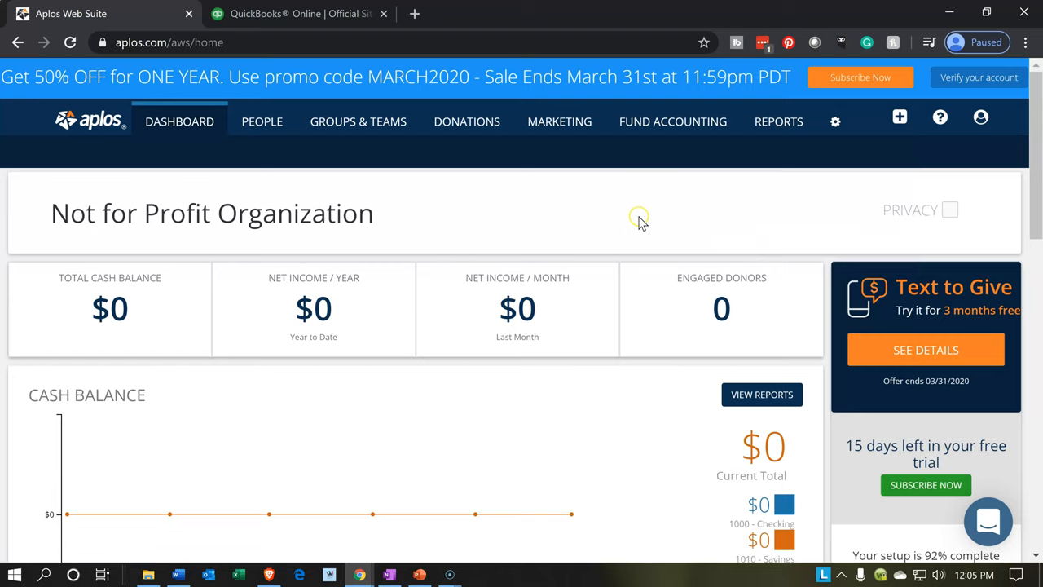